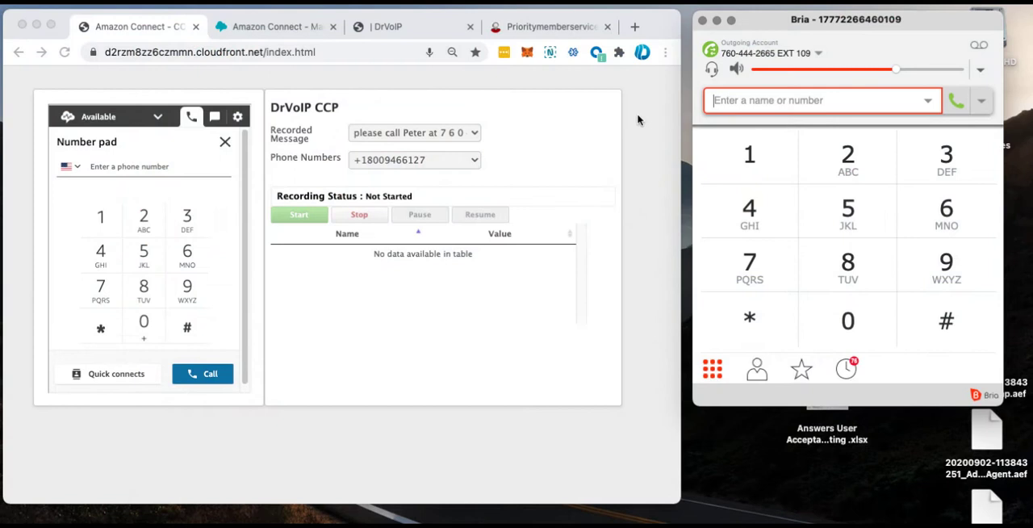
{"action": "mouse_move", "coordinate": [296, 84]}
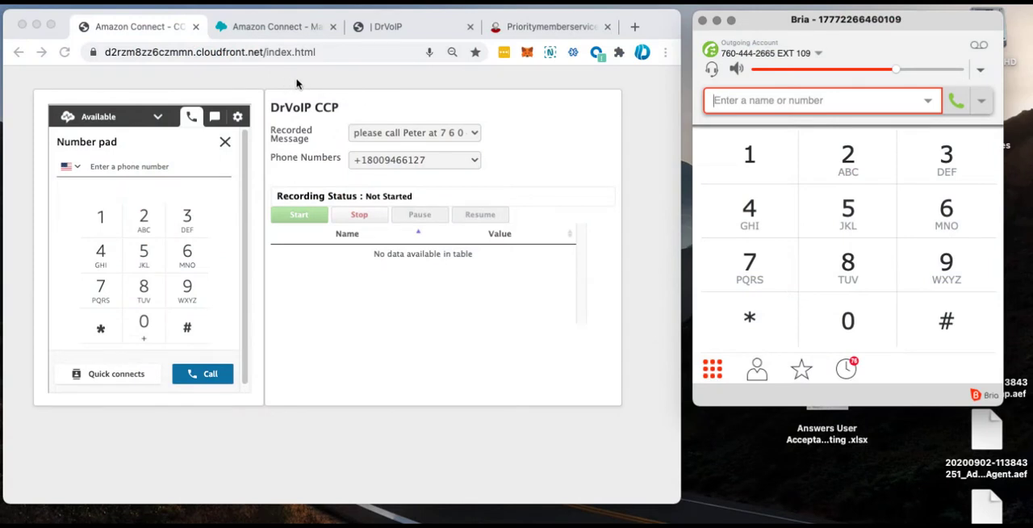
{"action": "mouse_move", "coordinate": [115, 121]}
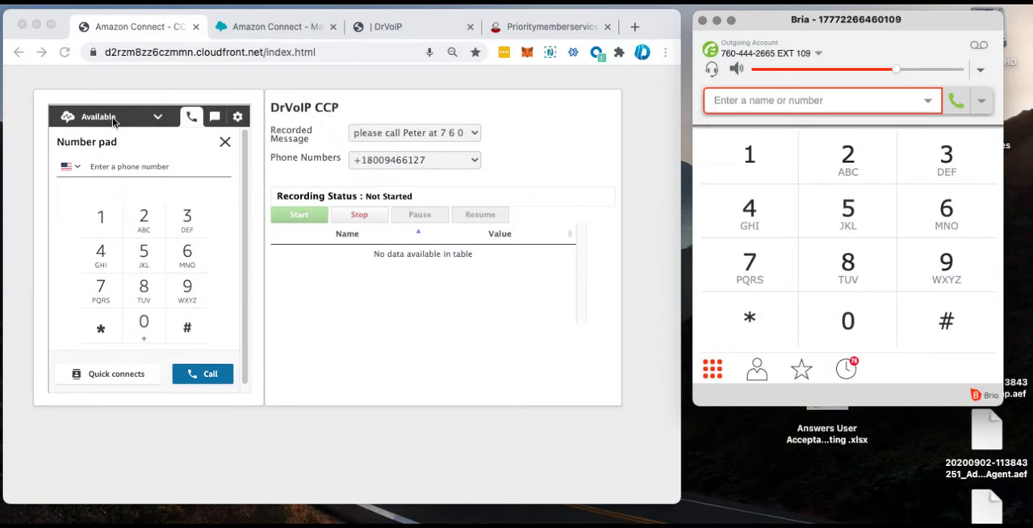
{"action": "mouse_move", "coordinate": [239, 300]}
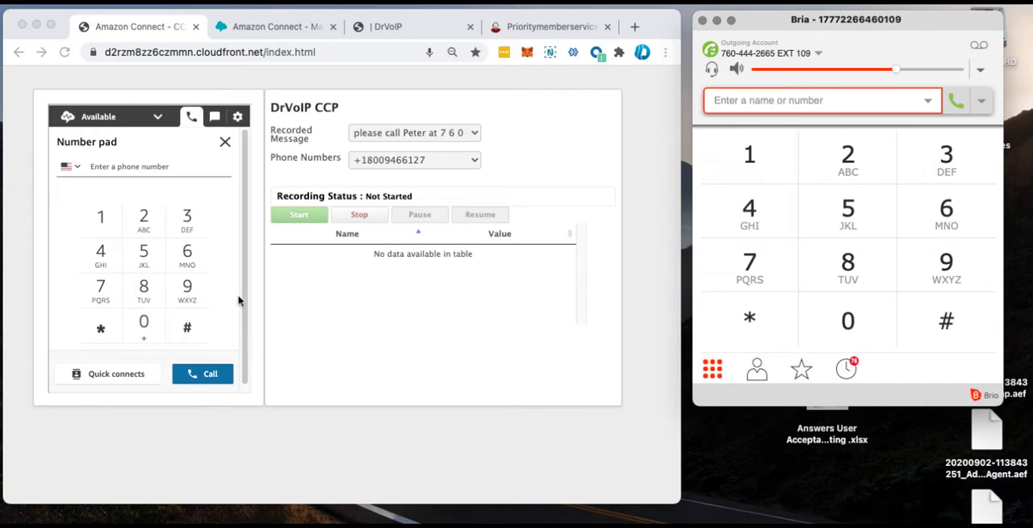
{"action": "mouse_move", "coordinate": [222, 99]}
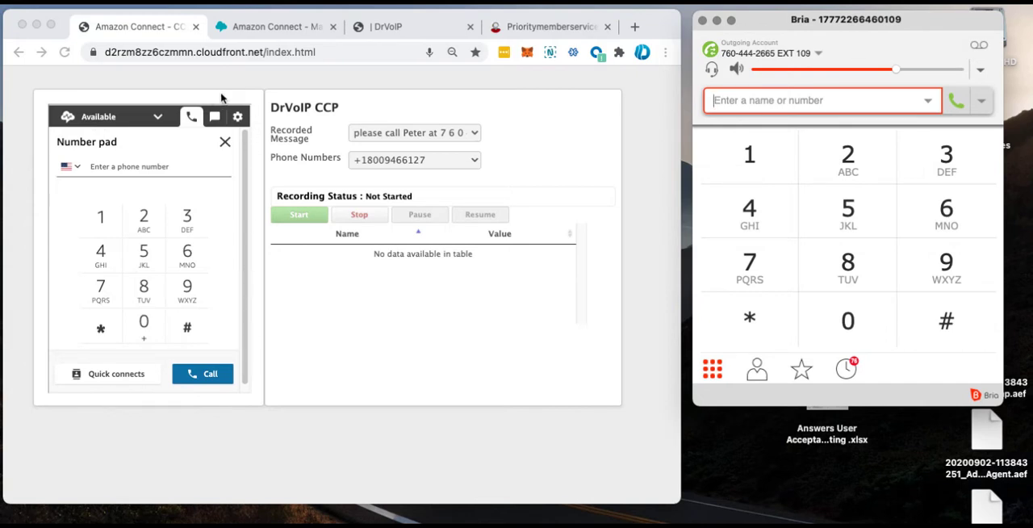
{"action": "mouse_move", "coordinate": [125, 97]}
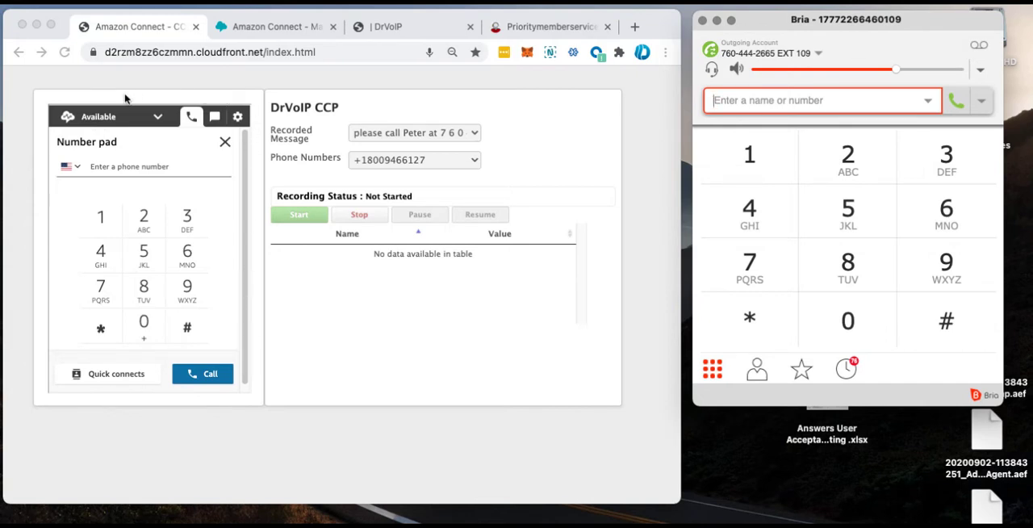
{"action": "mouse_move", "coordinate": [202, 103]}
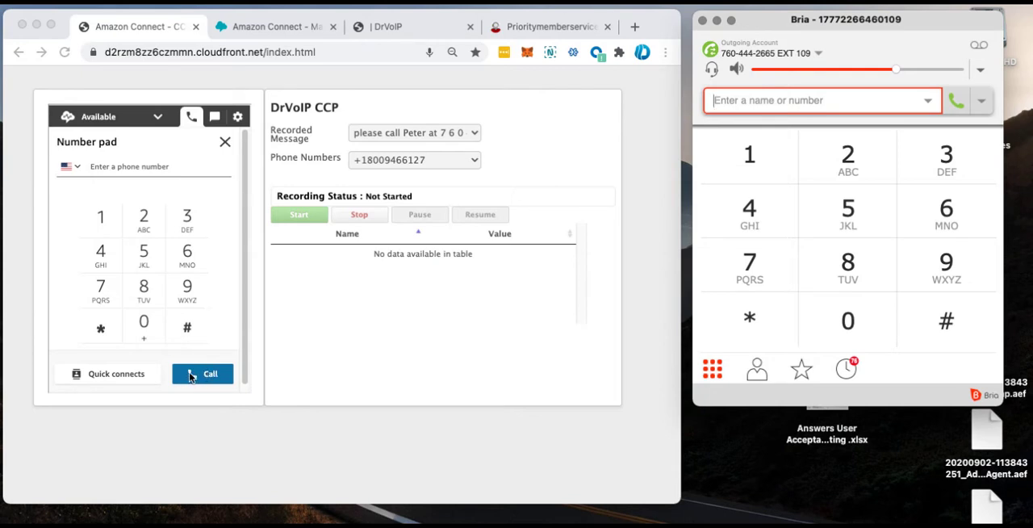
{"action": "mouse_move", "coordinate": [346, 365]}
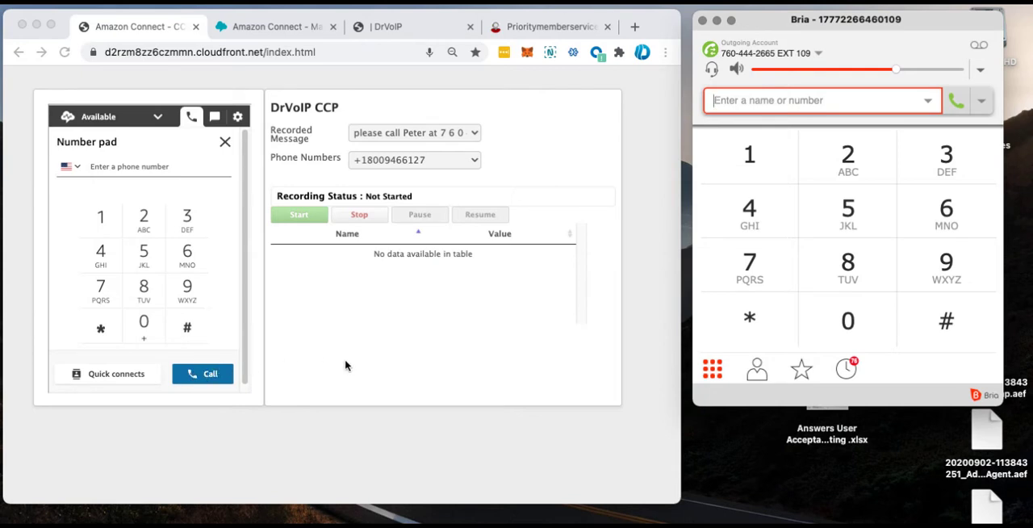
{"action": "mouse_move", "coordinate": [382, 337]}
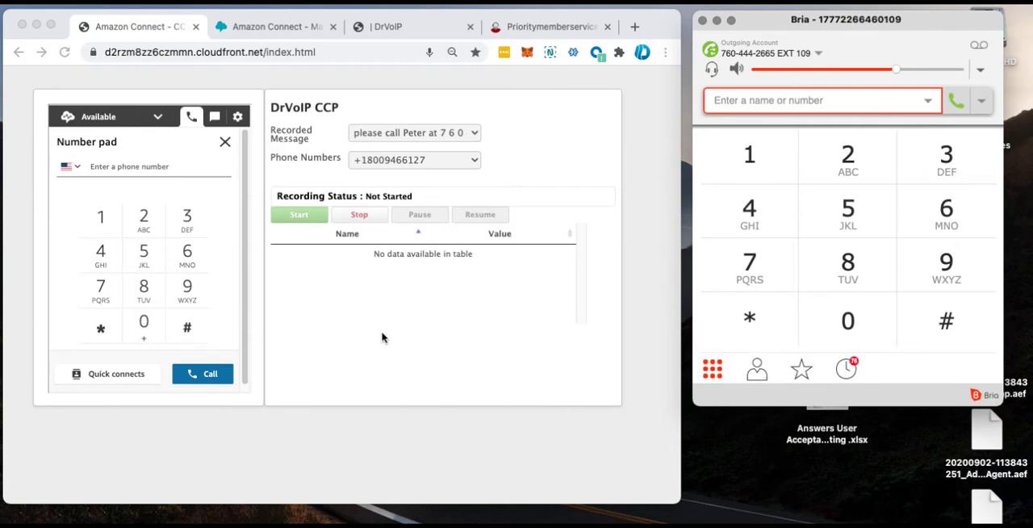
{"action": "mouse_move", "coordinate": [395, 294]}
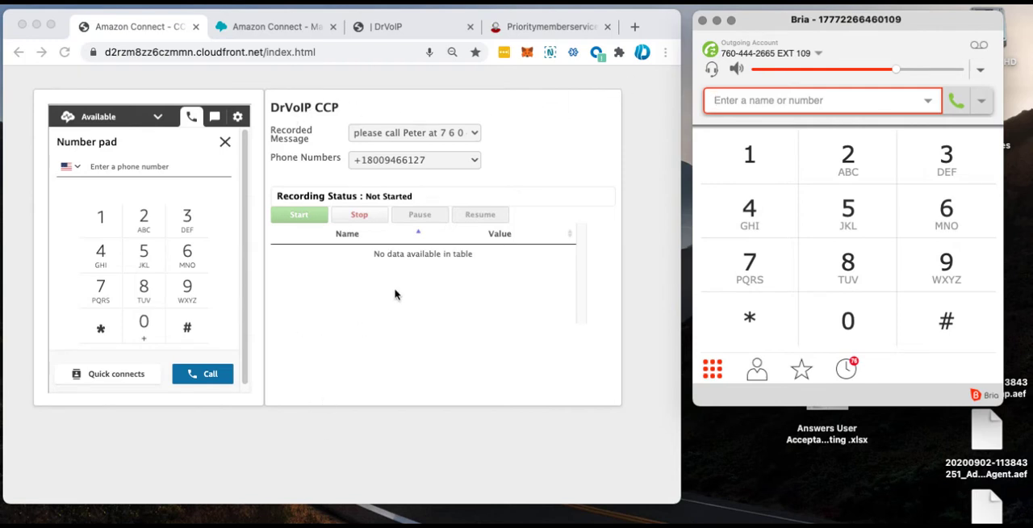
{"action": "mouse_move", "coordinate": [303, 313]}
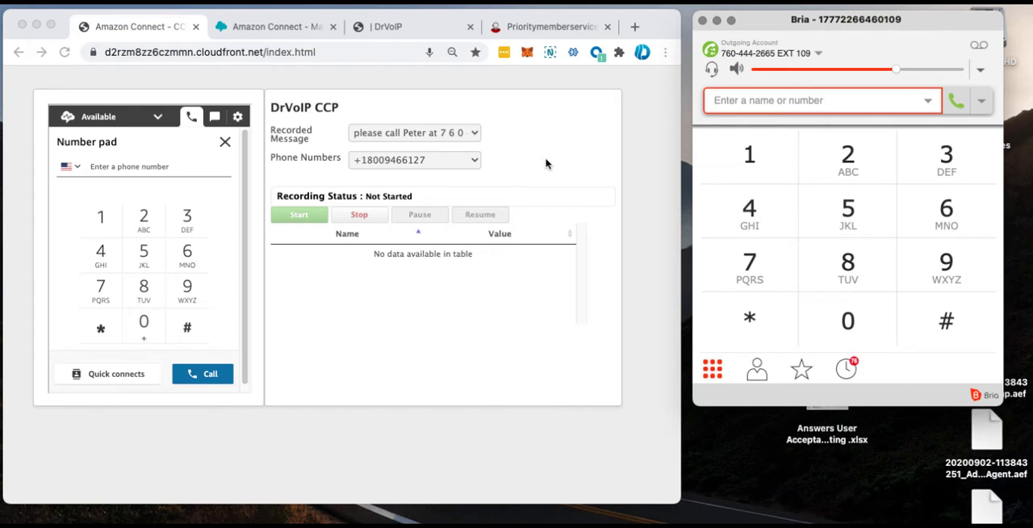
{"action": "mouse_move", "coordinate": [542, 169]}
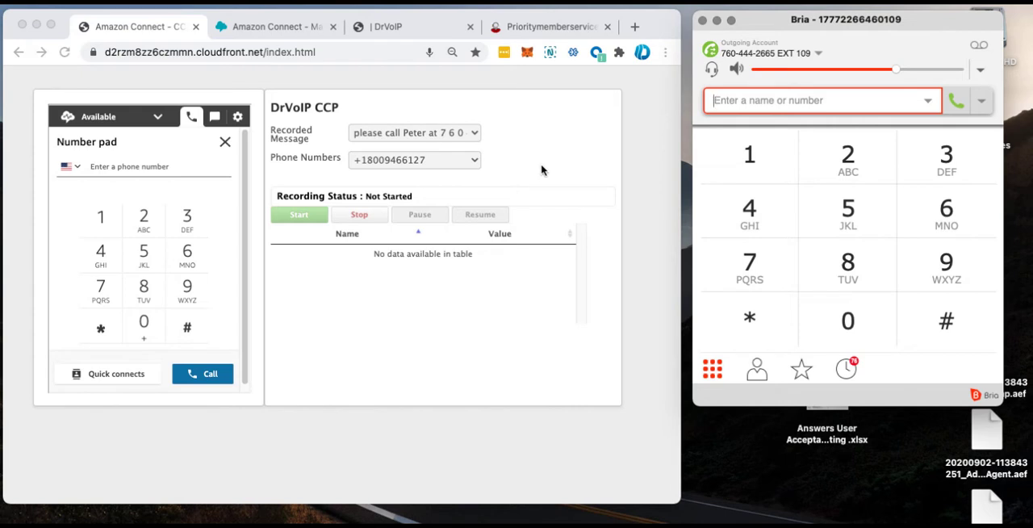
{"action": "mouse_move", "coordinate": [530, 270]}
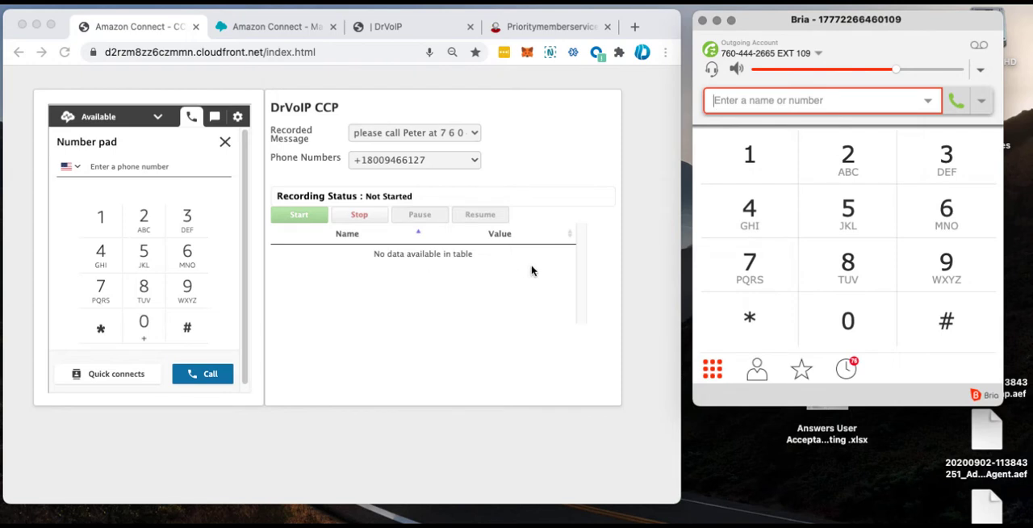
{"action": "mouse_move", "coordinate": [322, 283]}
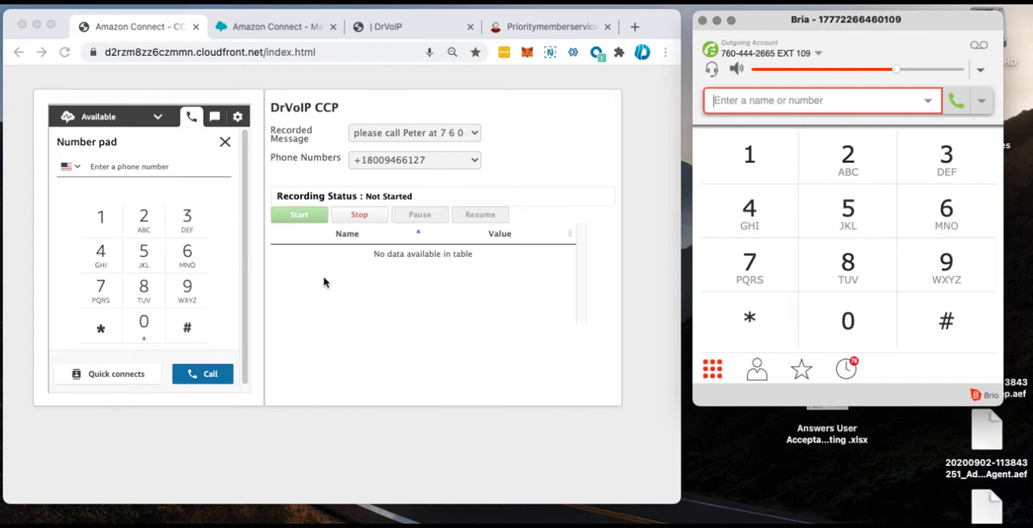
{"action": "mouse_move", "coordinate": [349, 296]}
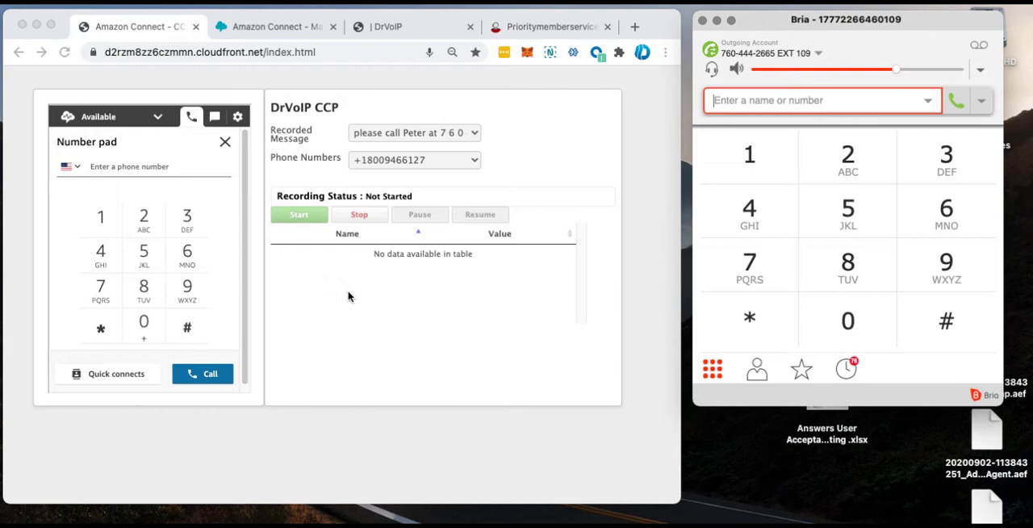
{"action": "mouse_move", "coordinate": [417, 296]}
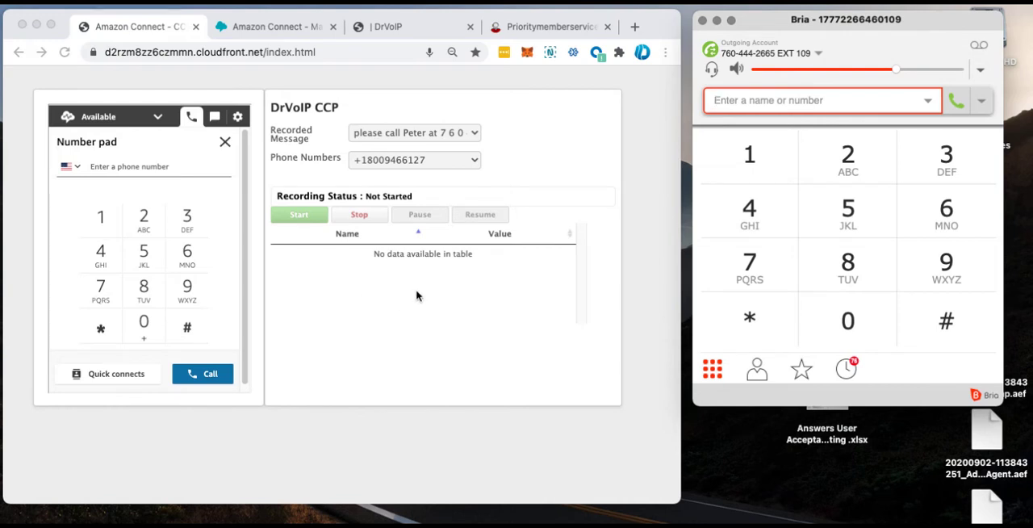
{"action": "mouse_move", "coordinate": [393, 261]}
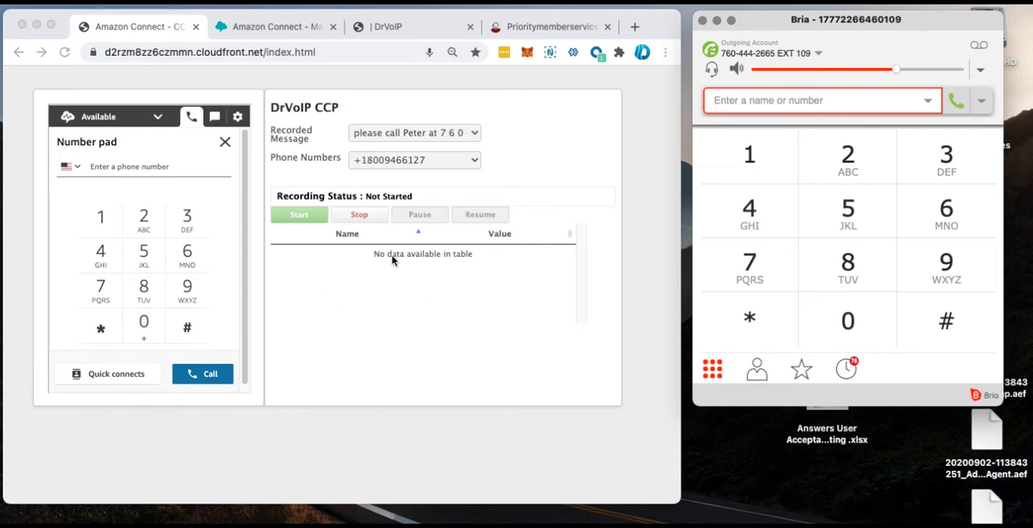
{"action": "mouse_move", "coordinate": [403, 291]}
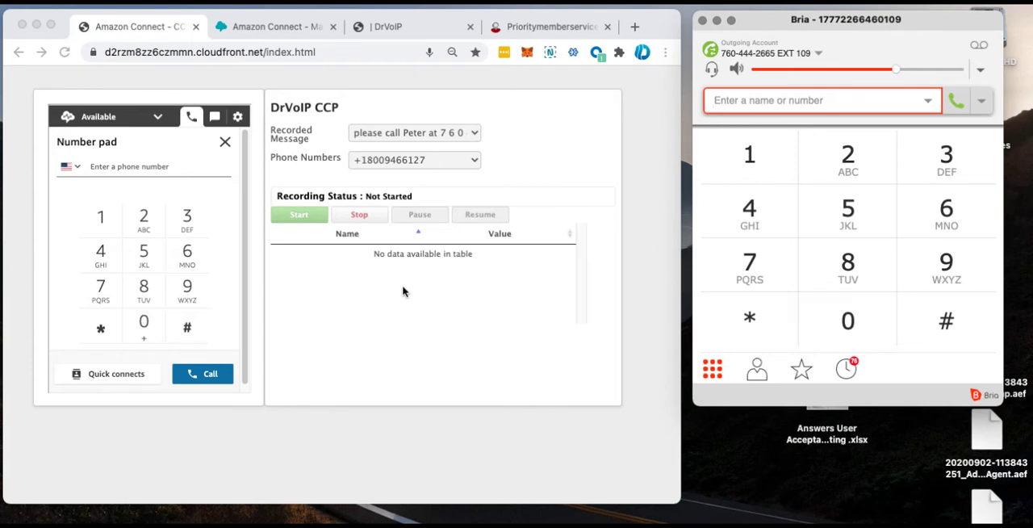
{"action": "mouse_move", "coordinate": [449, 290]}
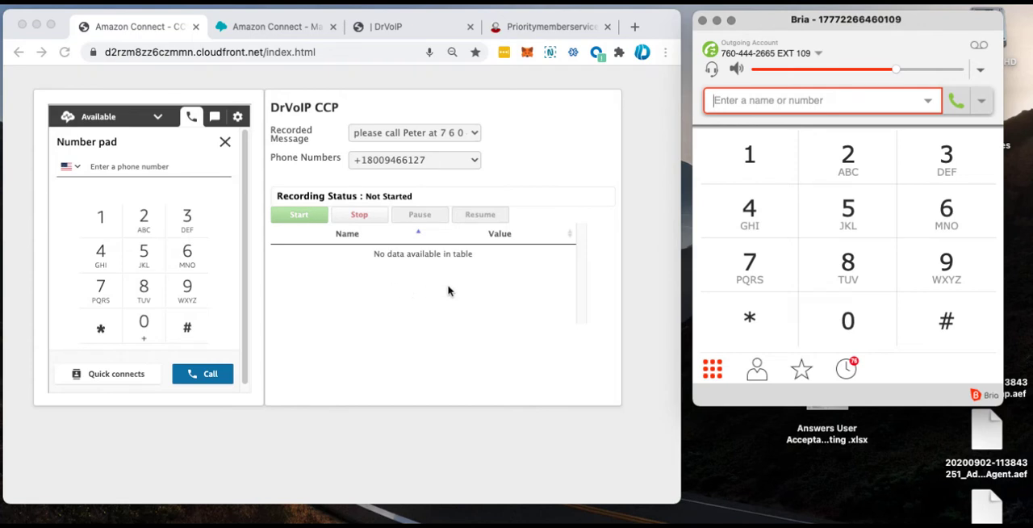
{"action": "mouse_move", "coordinate": [463, 272]}
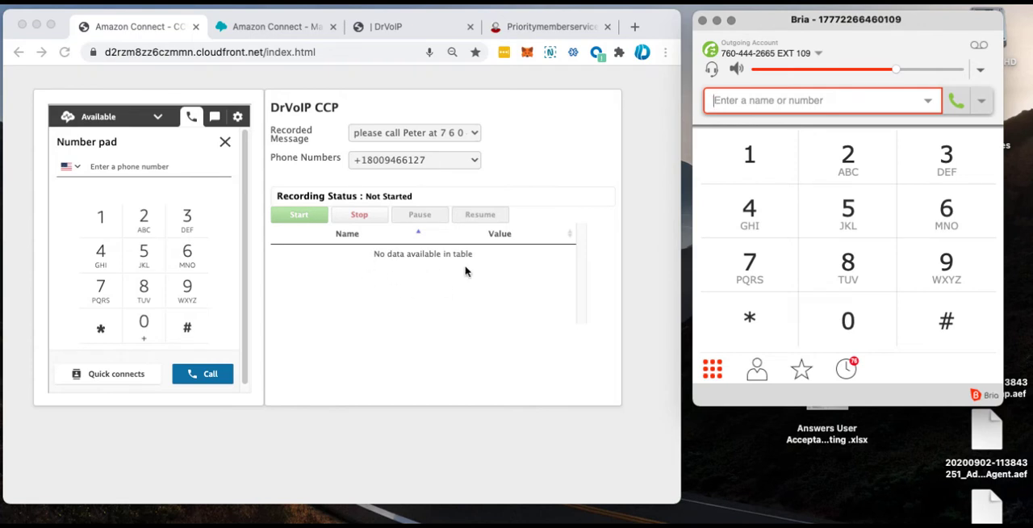
{"action": "mouse_move", "coordinate": [337, 248]}
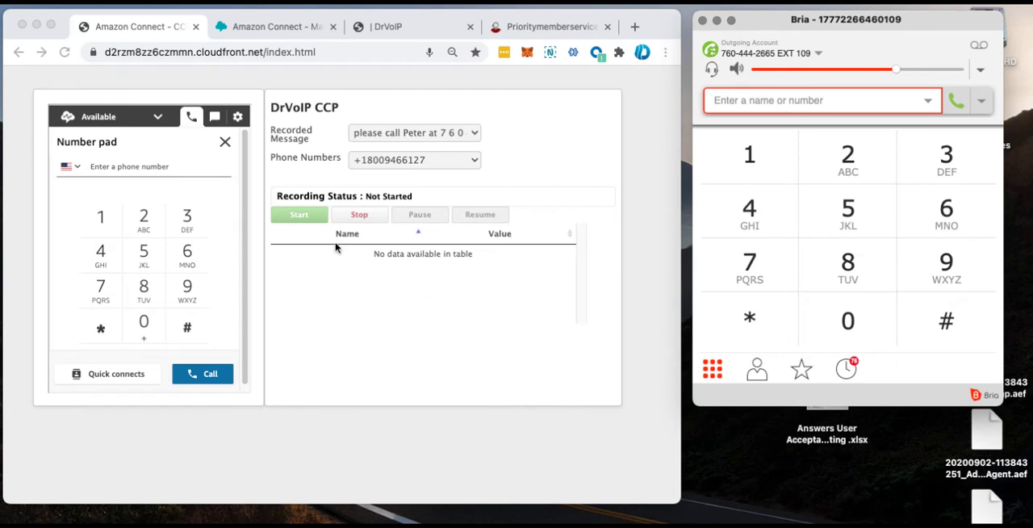
{"action": "mouse_move", "coordinate": [387, 207]}
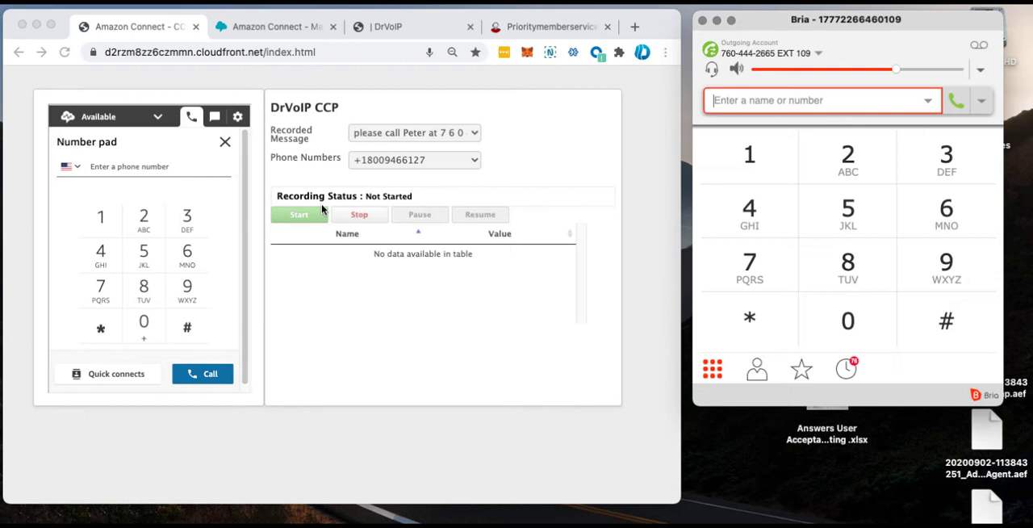
{"action": "mouse_move", "coordinate": [313, 158]}
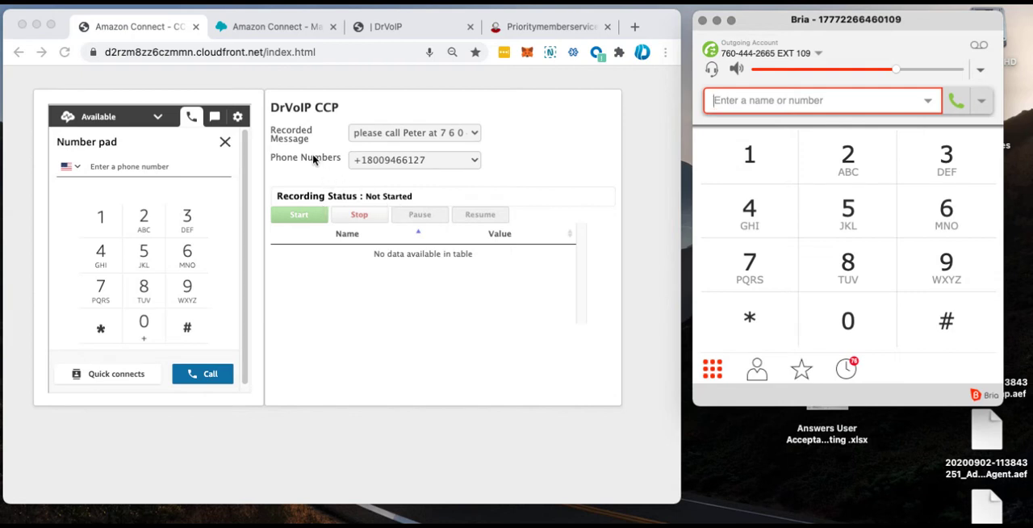
{"action": "mouse_move", "coordinate": [423, 164]}
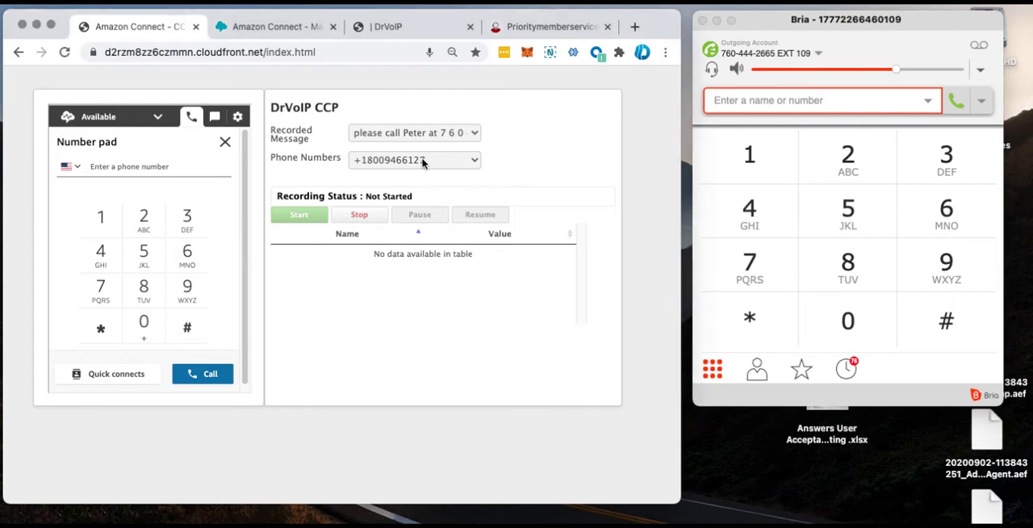
{"action": "left_click", "coordinate": [414, 159]}
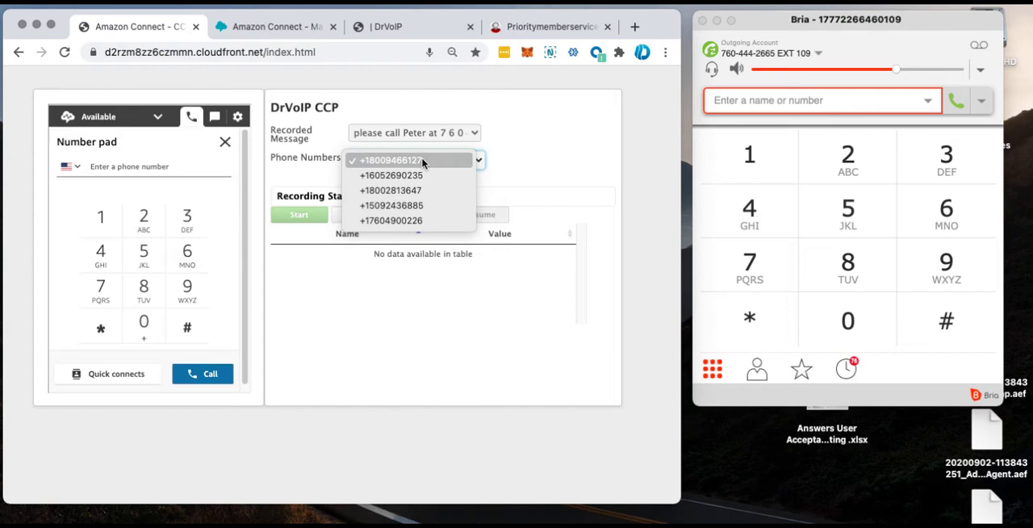
{"action": "mouse_move", "coordinate": [407, 175]}
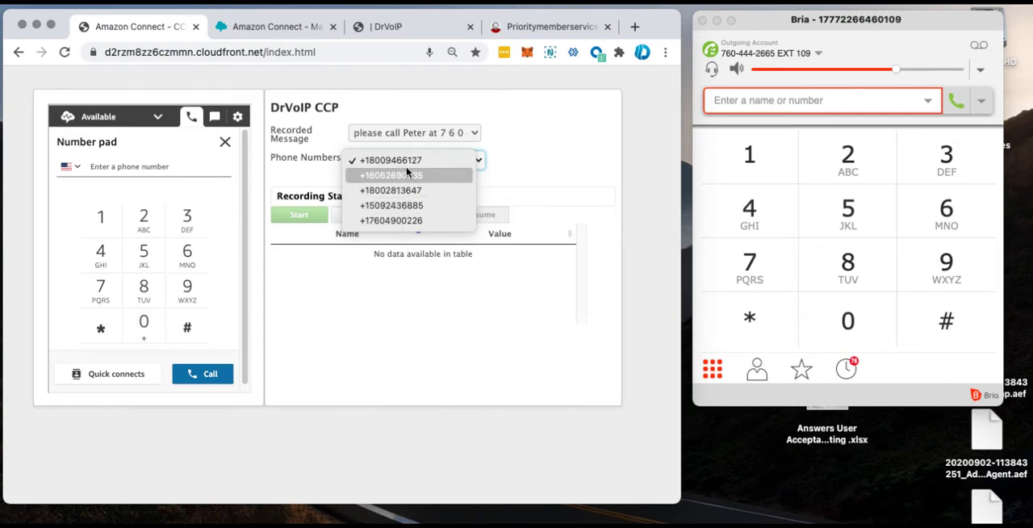
{"action": "left_click", "coordinate": [390, 160]}
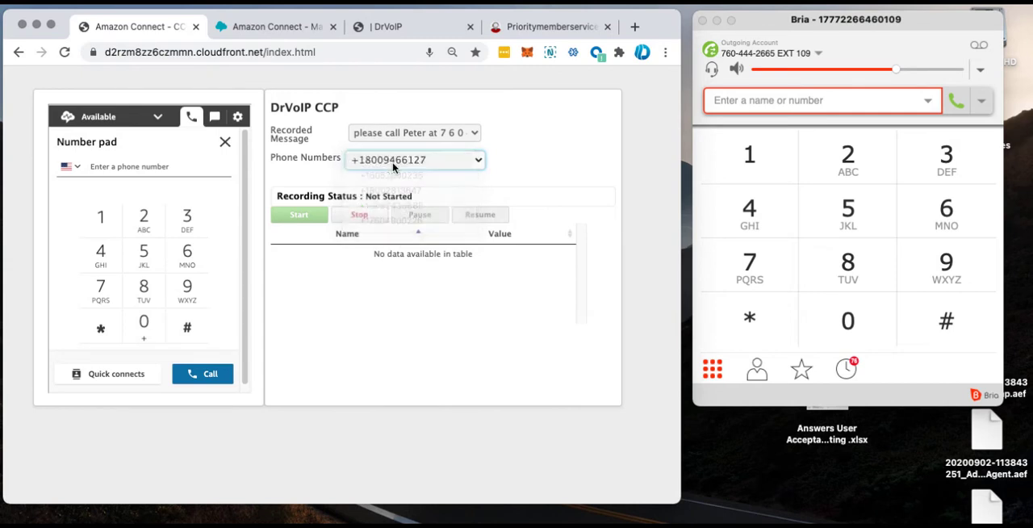
{"action": "left_click", "coordinate": [415, 159]}
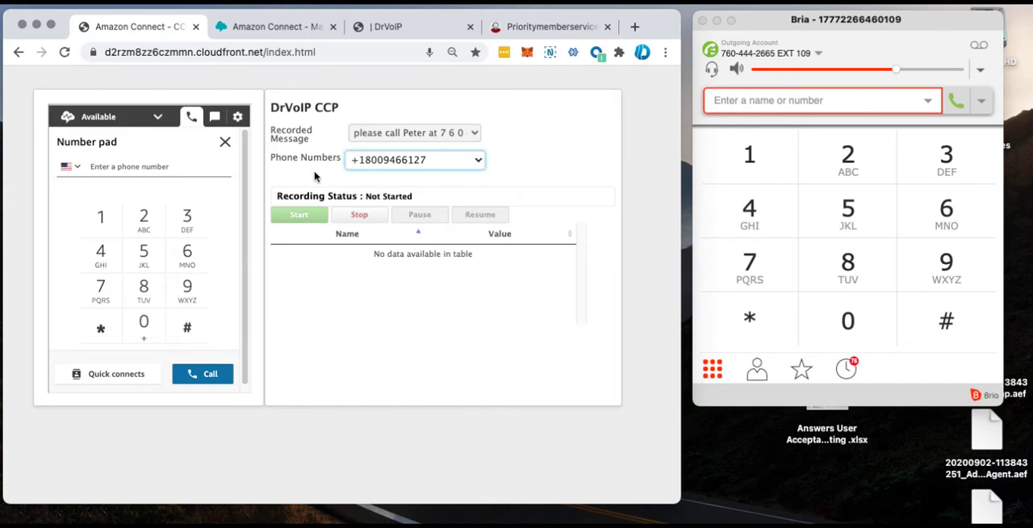
{"action": "mouse_move", "coordinate": [409, 74]}
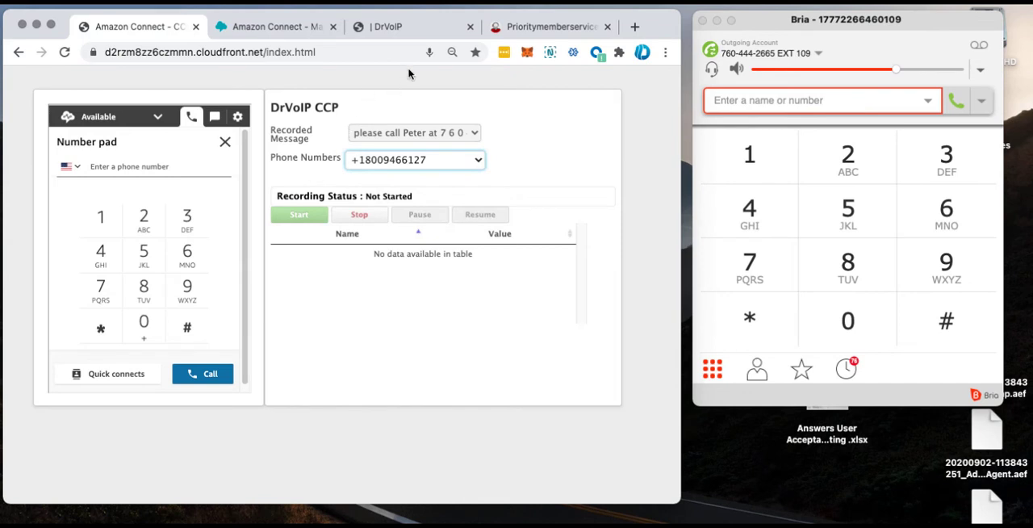
{"action": "mouse_move", "coordinate": [169, 141]}
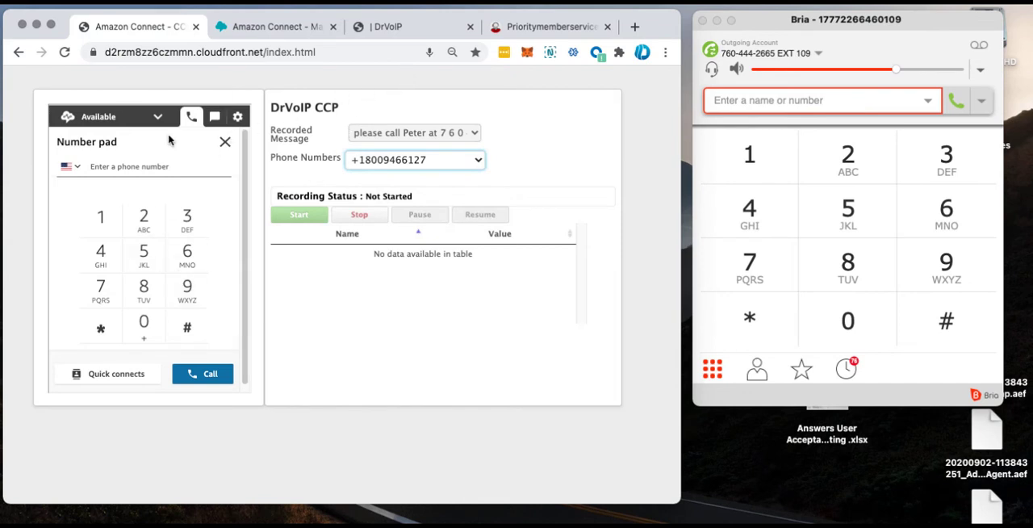
{"action": "mouse_move", "coordinate": [387, 336]}
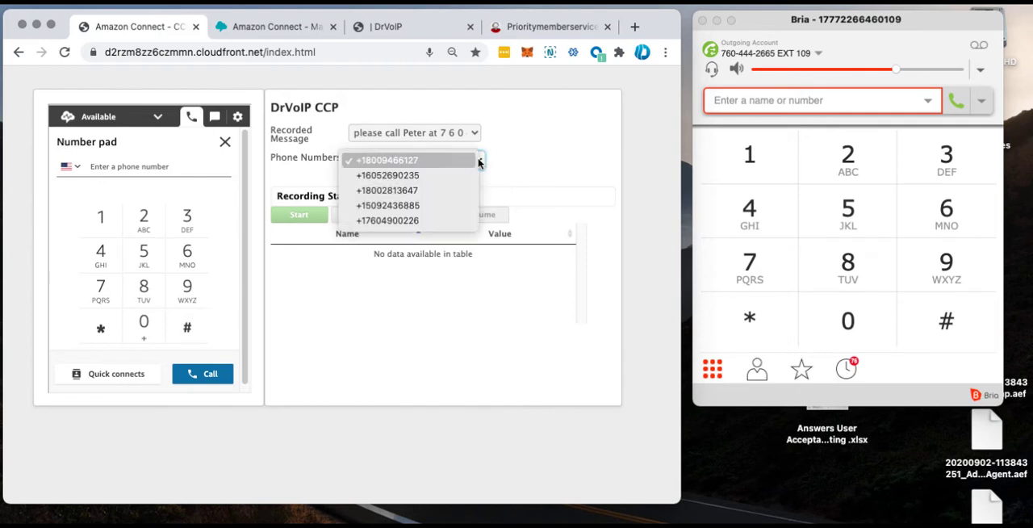
{"action": "mouse_move", "coordinate": [409, 204]}
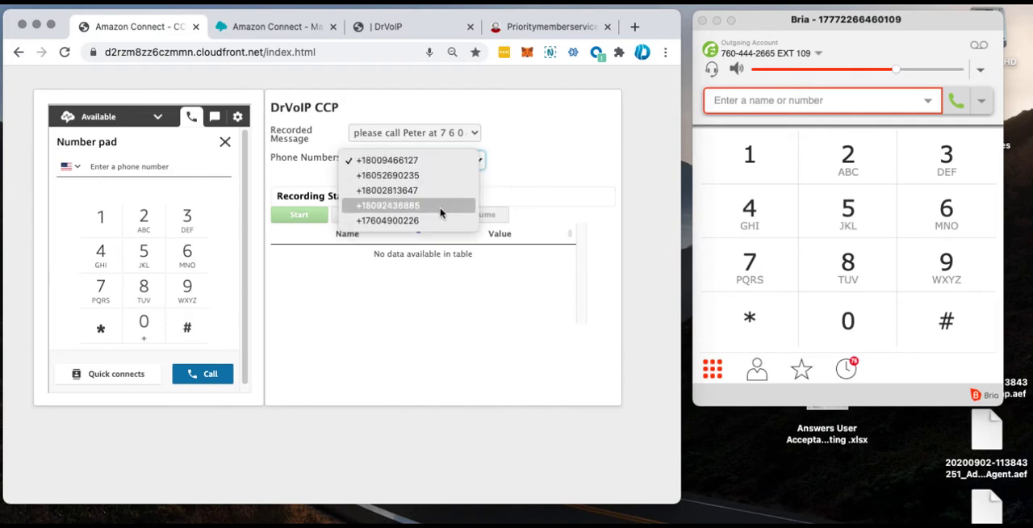
{"action": "left_click", "coordinate": [387, 220]}
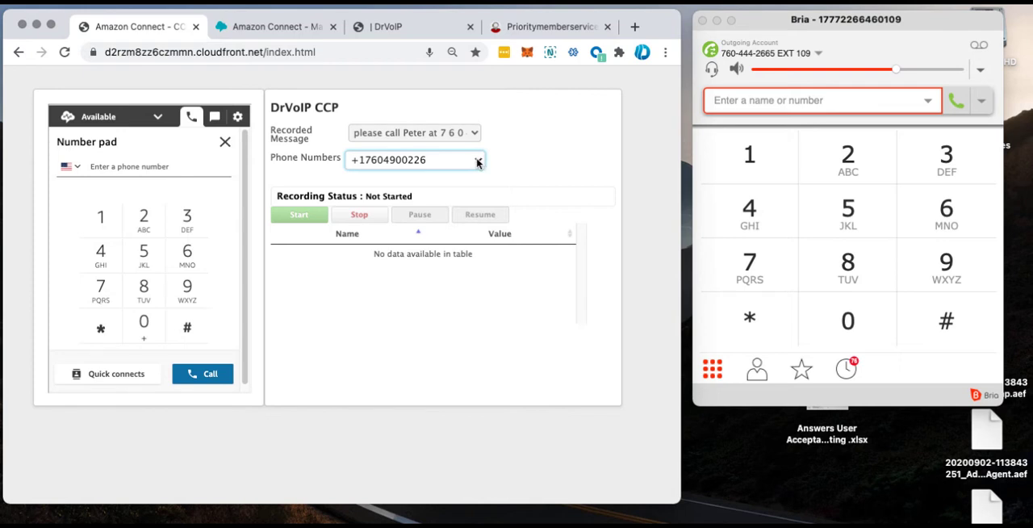
{"action": "mouse_move", "coordinate": [458, 162]}
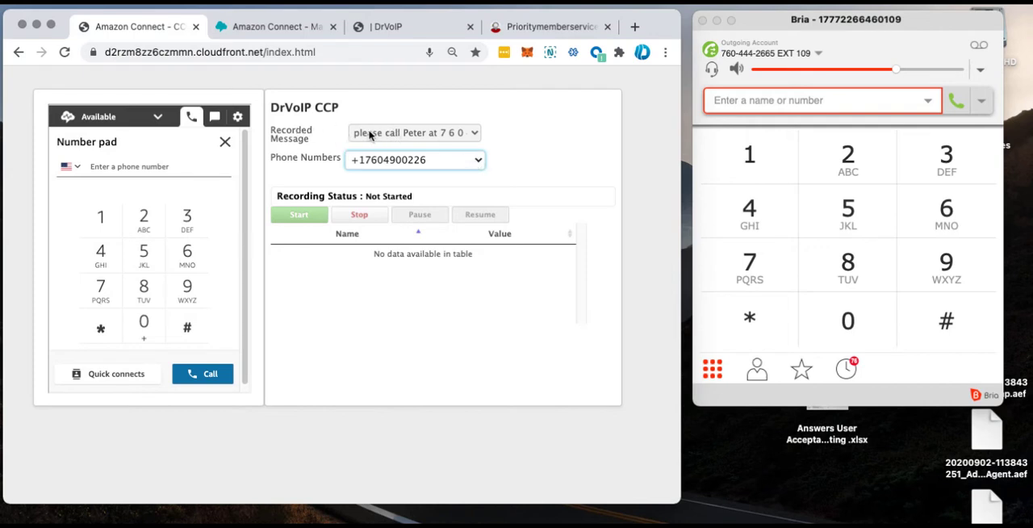
{"action": "left_click", "coordinate": [414, 132]}
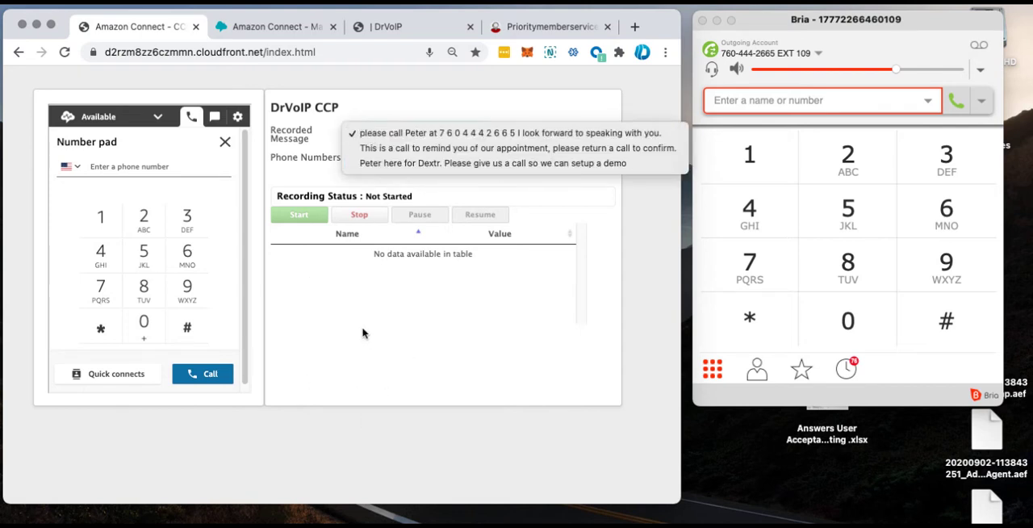
{"action": "left_click", "coordinate": [414, 132]}
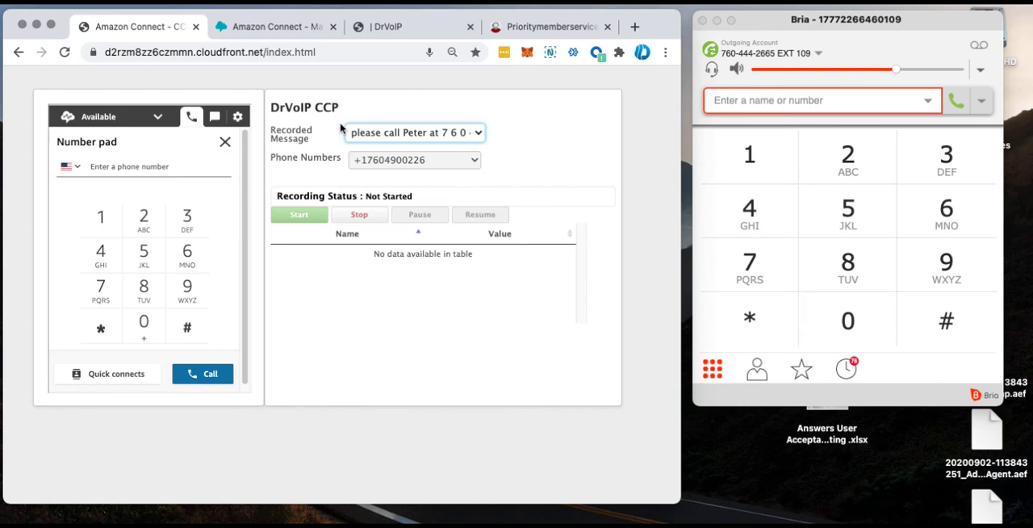
{"action": "mouse_move", "coordinate": [329, 133]}
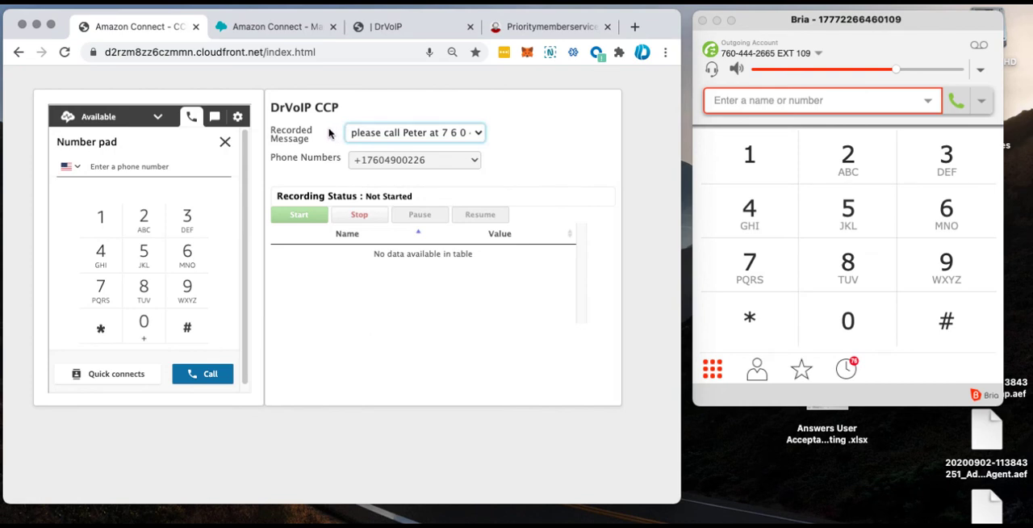
{"action": "mouse_move", "coordinate": [328, 131]}
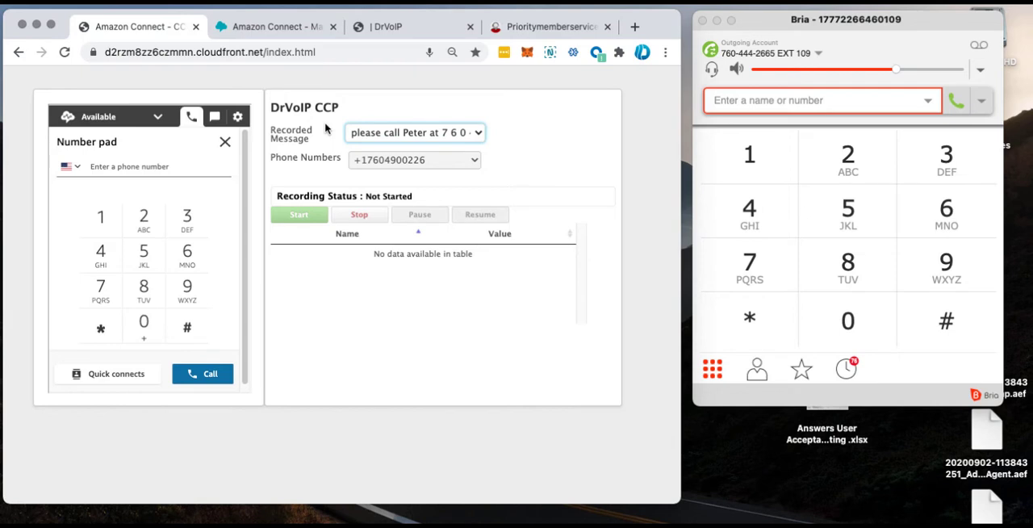
{"action": "mouse_move", "coordinate": [415, 133]}
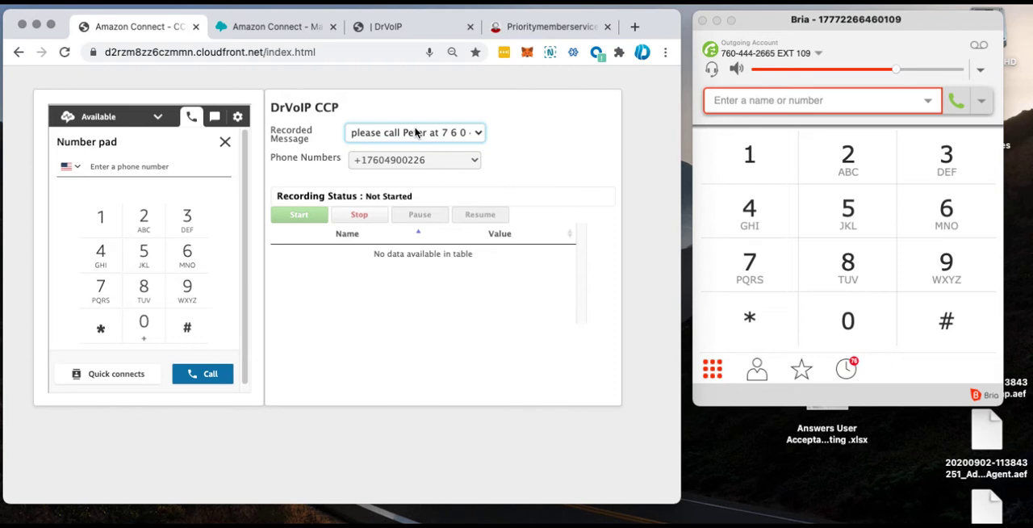
{"action": "mouse_move", "coordinate": [434, 132]}
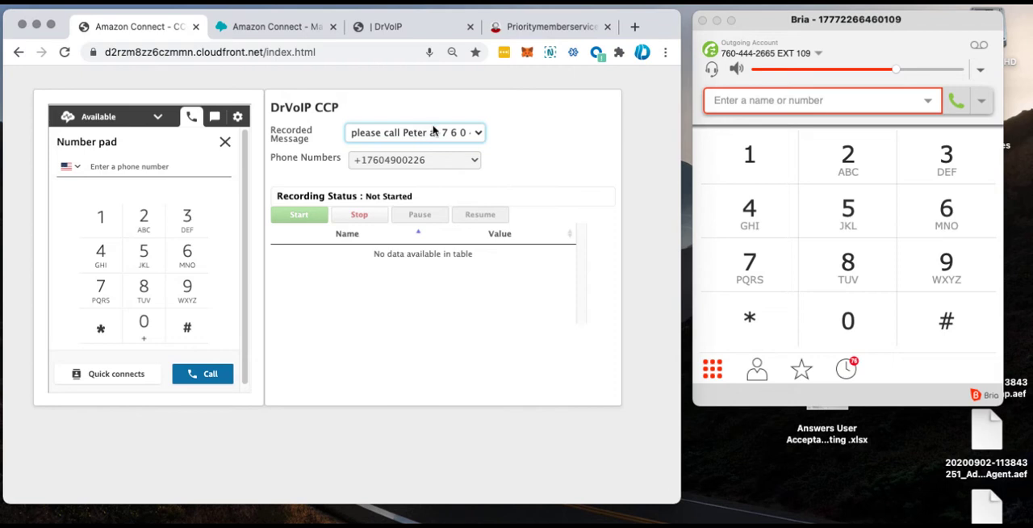
{"action": "left_click", "coordinate": [414, 132]}
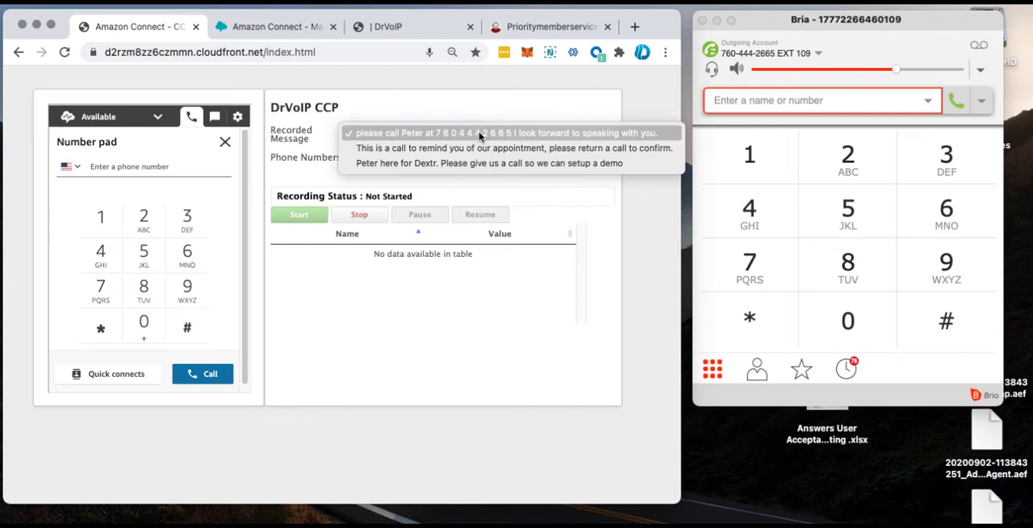
{"action": "mouse_move", "coordinate": [587, 131]}
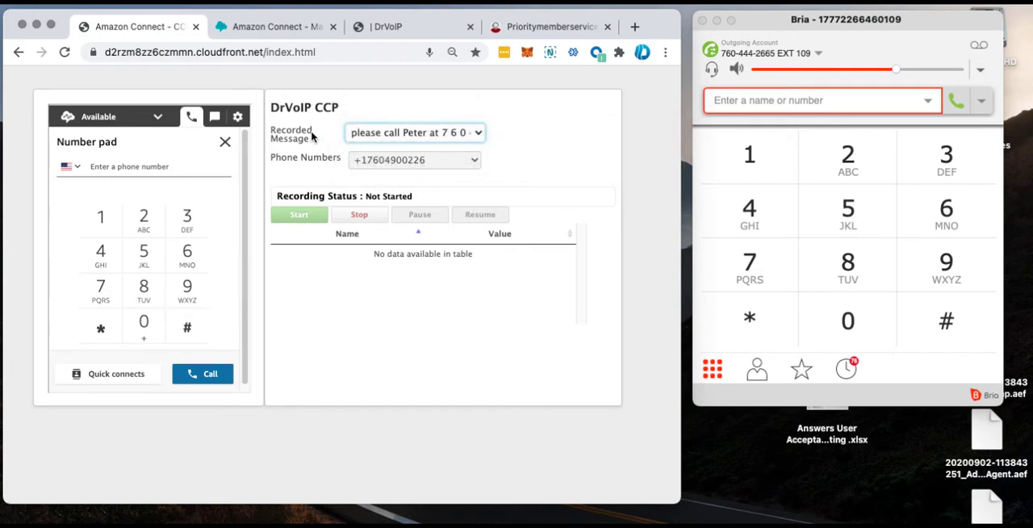
{"action": "mouse_move", "coordinate": [323, 130]}
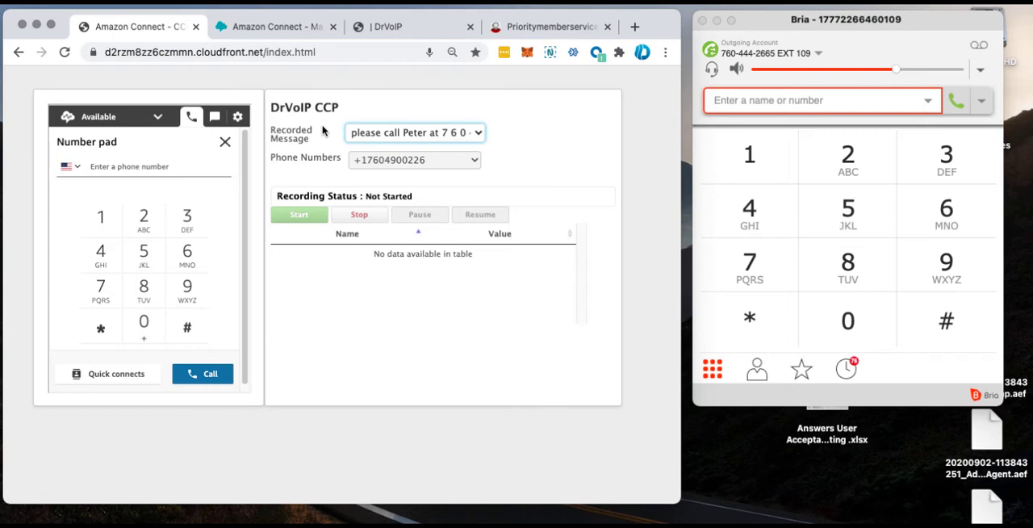
{"action": "mouse_move", "coordinate": [402, 113]}
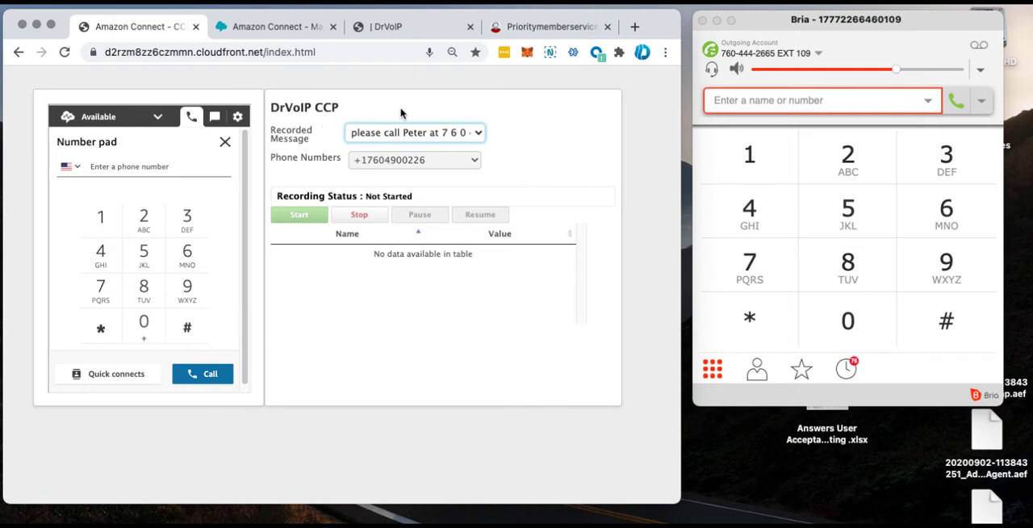
{"action": "mouse_move", "coordinate": [636, 442]}
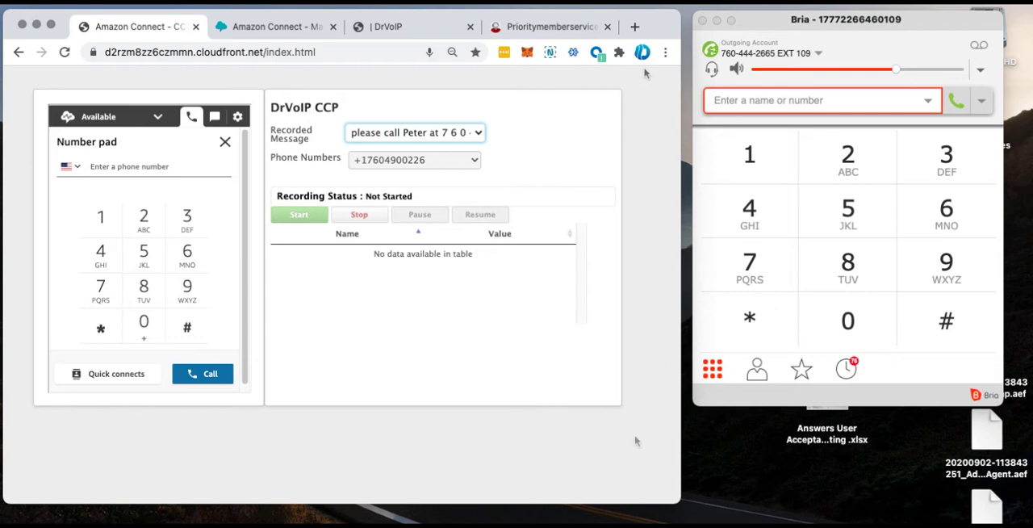
{"action": "mouse_move", "coordinate": [566, 440]}
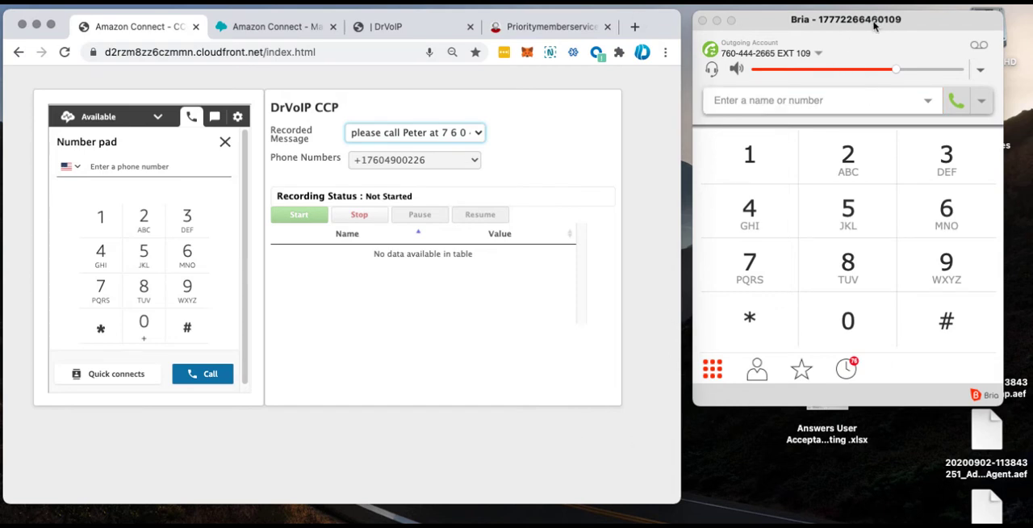
{"action": "left_click", "coordinate": [814, 100]}
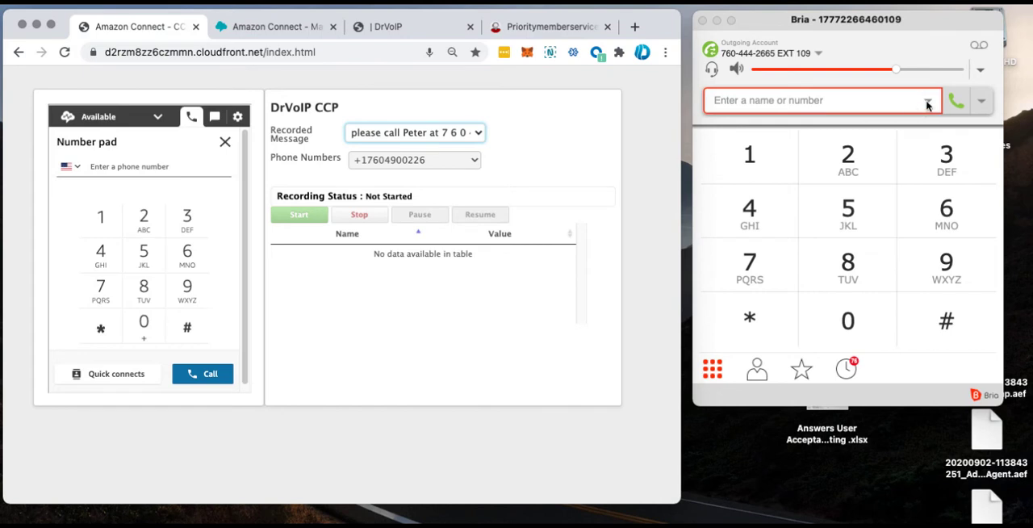
{"action": "left_click", "coordinate": [821, 100]}
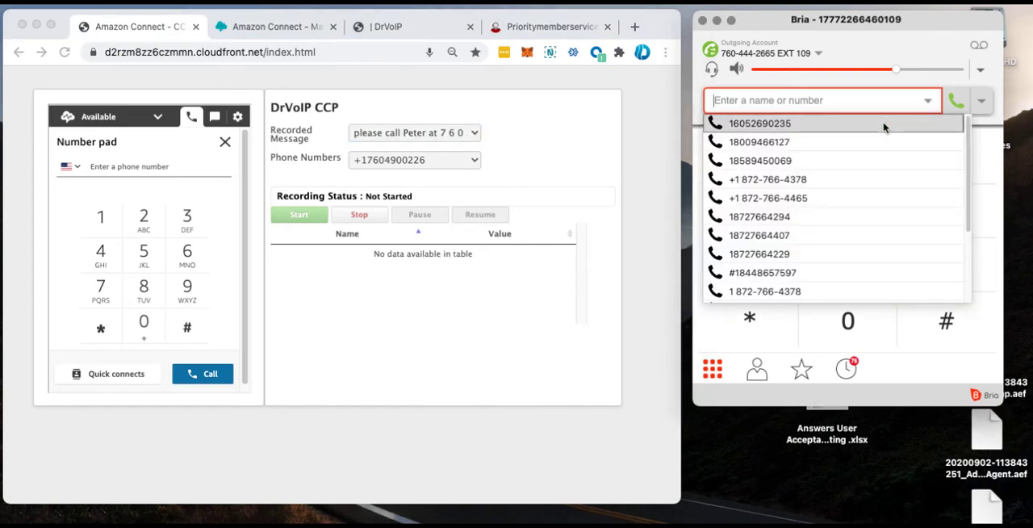
{"action": "left_click", "coordinate": [759, 123]}
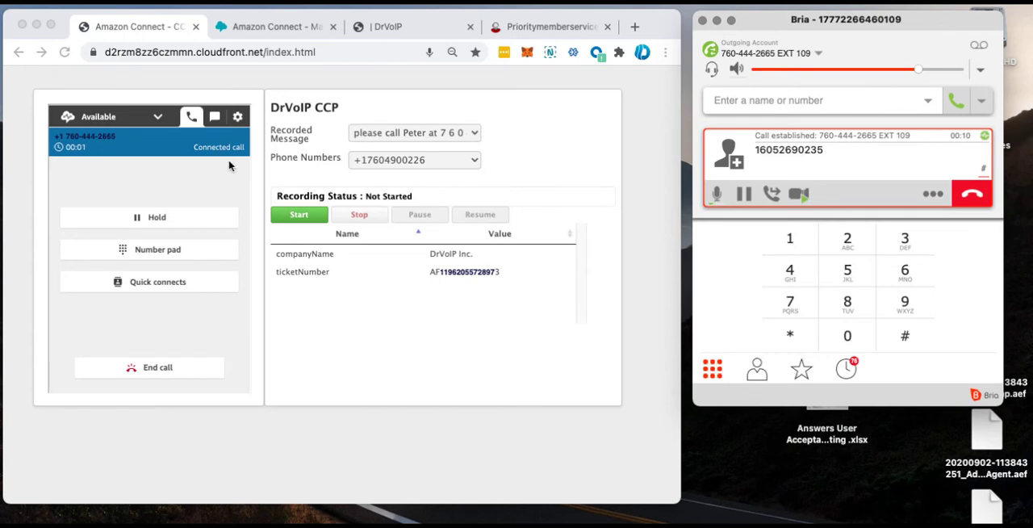
{"action": "mouse_move", "coordinate": [317, 272]}
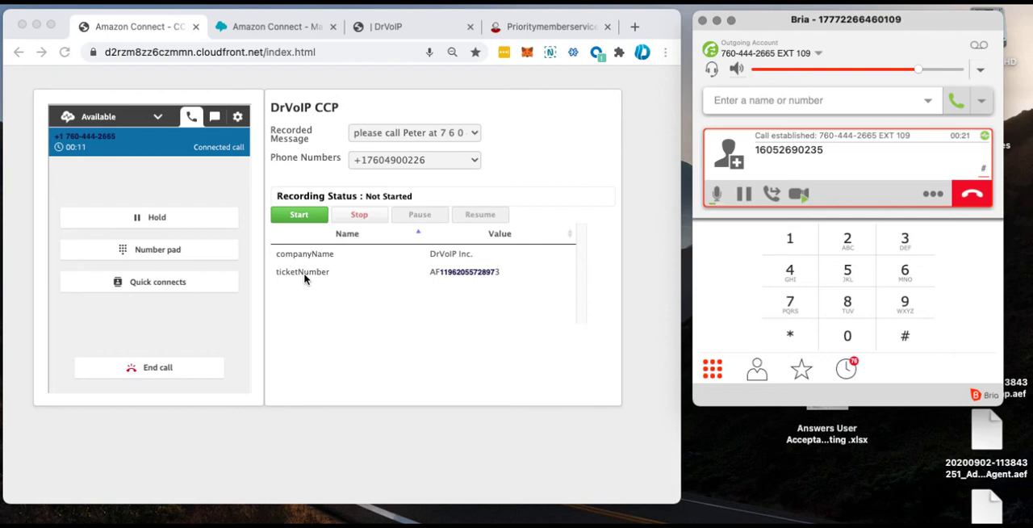
{"action": "mouse_move", "coordinate": [339, 280]}
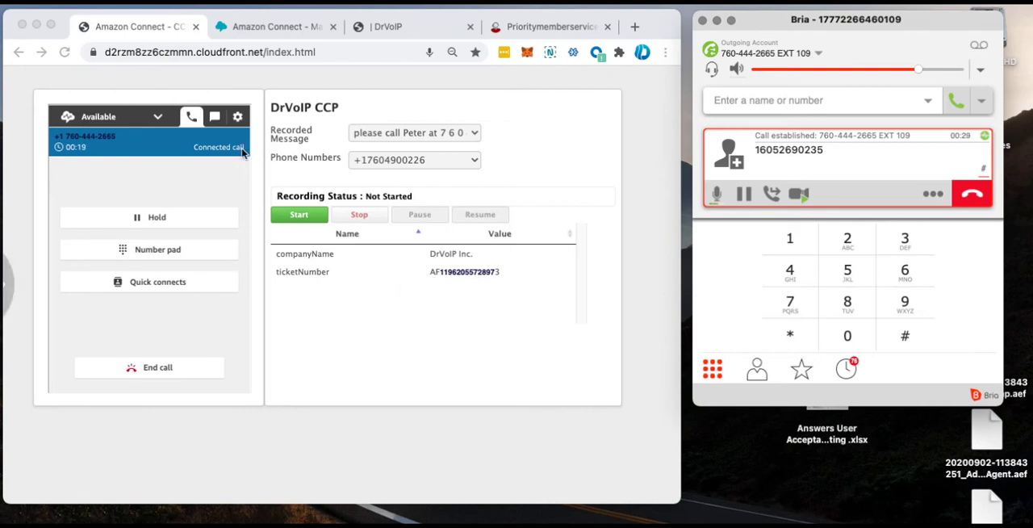
{"action": "mouse_move", "coordinate": [404, 297]}
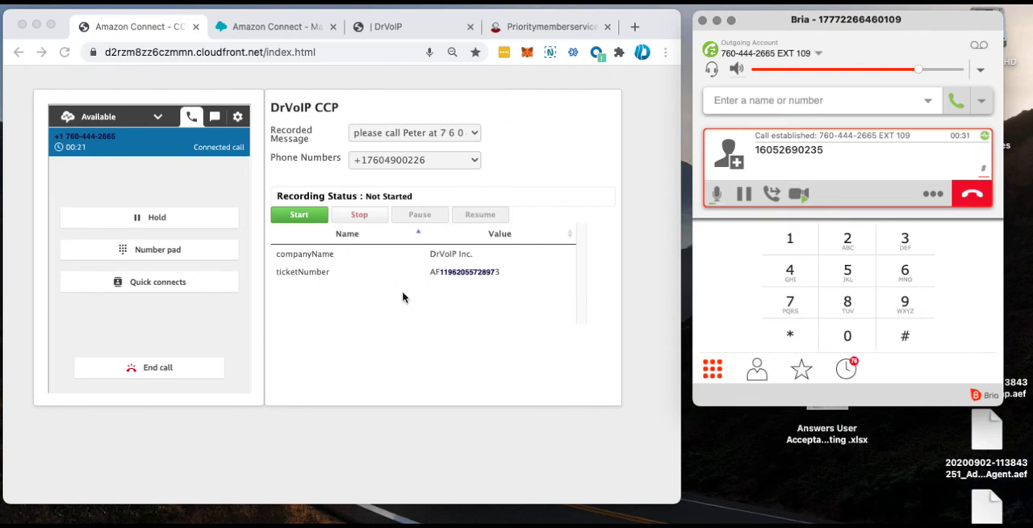
{"action": "mouse_move", "coordinate": [391, 296]}
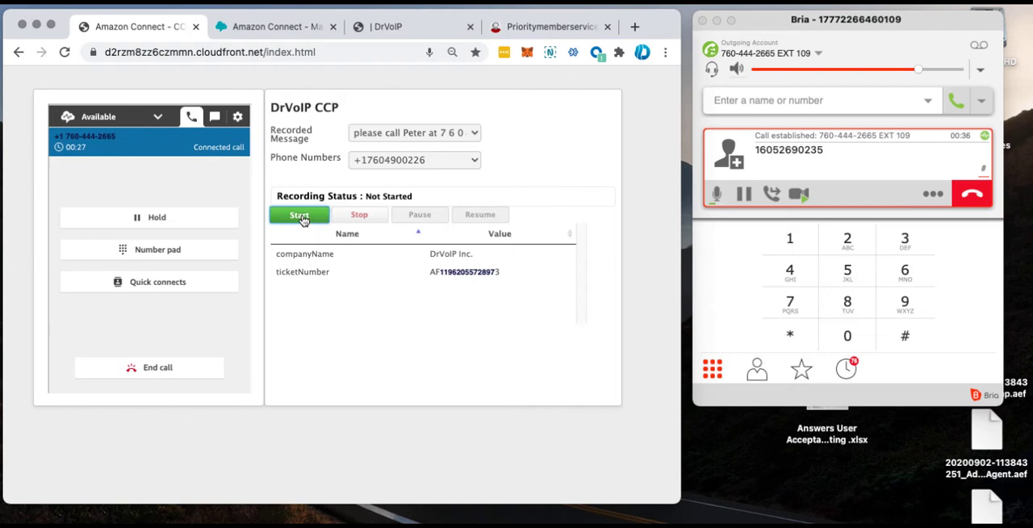
Step: Start recording the call, pause and resume the recording, then end the call
{"action": "left_click", "coordinate": [298, 214]}
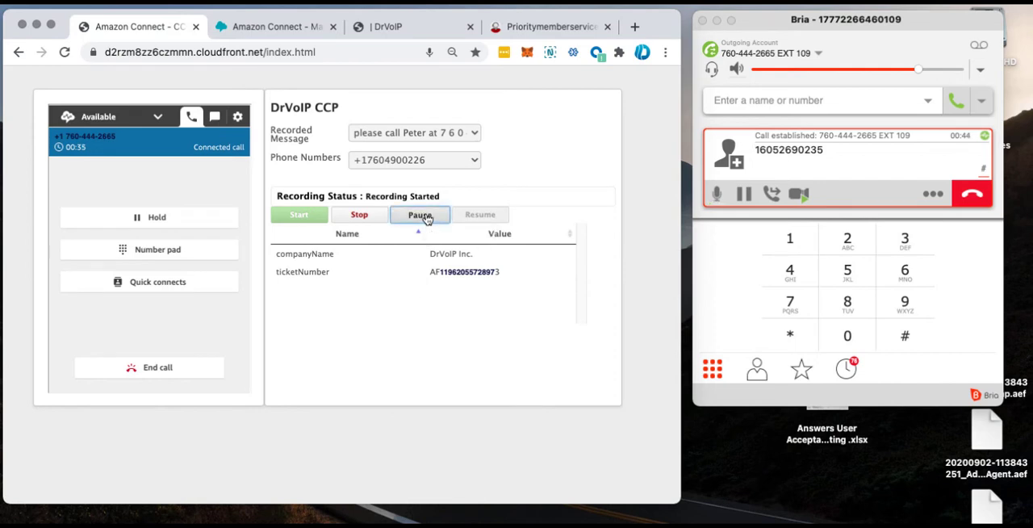
{"action": "left_click", "coordinate": [419, 214]}
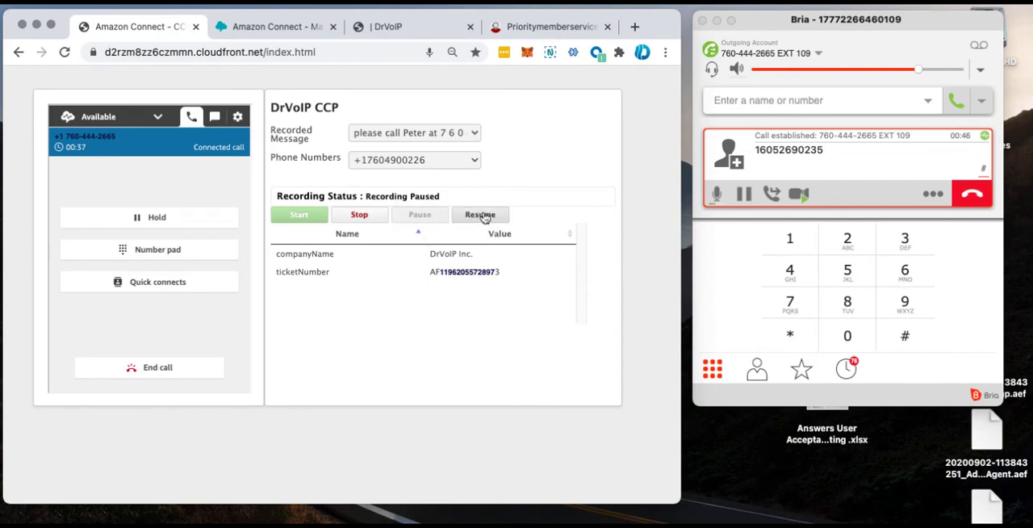
{"action": "mouse_move", "coordinate": [418, 214]}
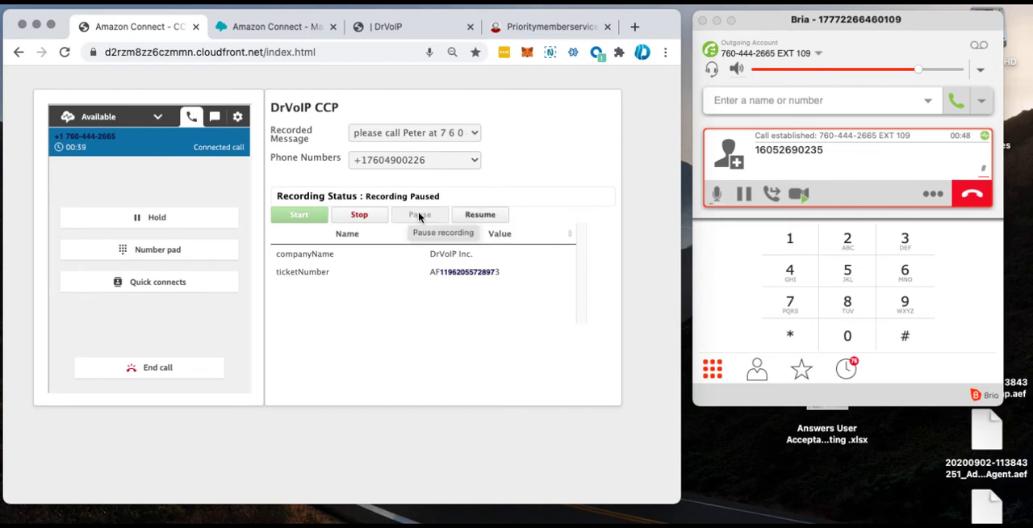
{"action": "mouse_move", "coordinate": [391, 371]}
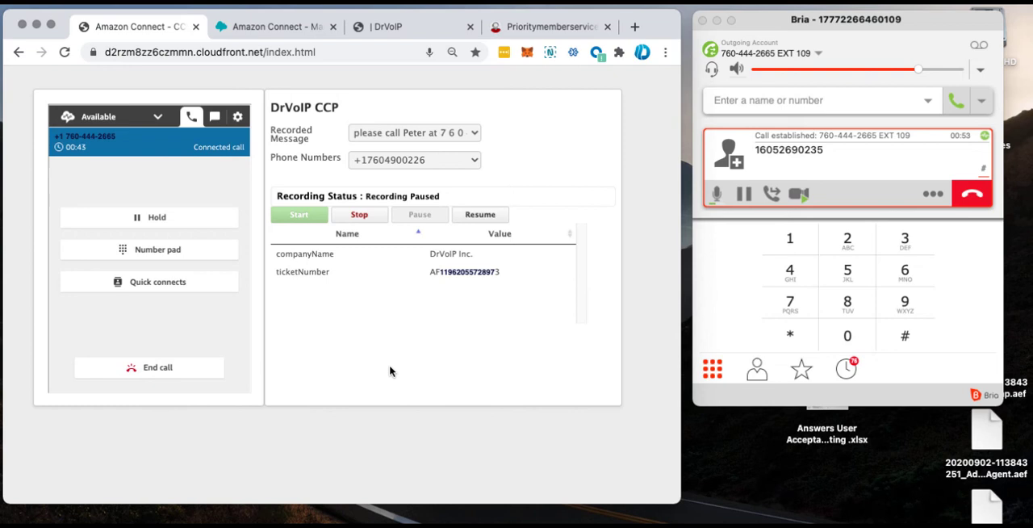
{"action": "mouse_move", "coordinate": [404, 358]}
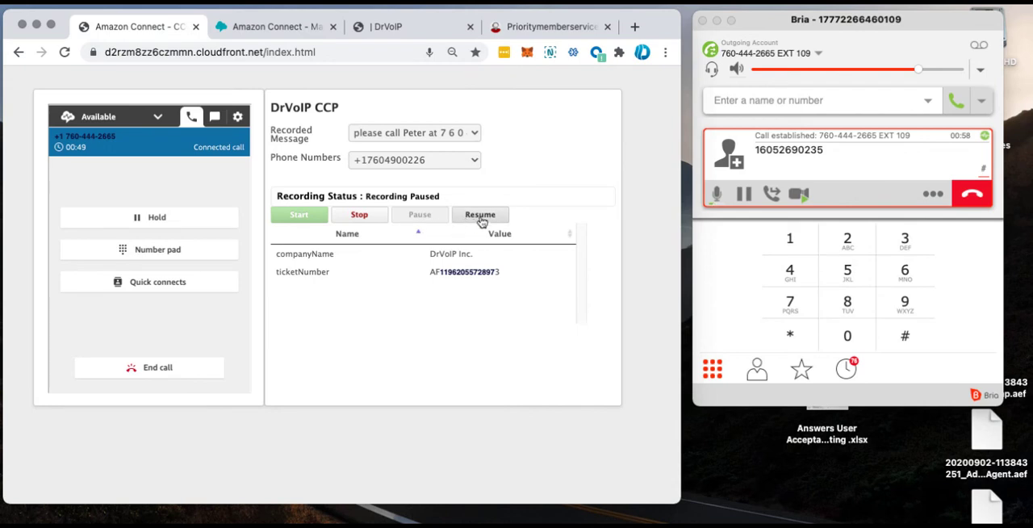
{"action": "left_click", "coordinate": [480, 213]}
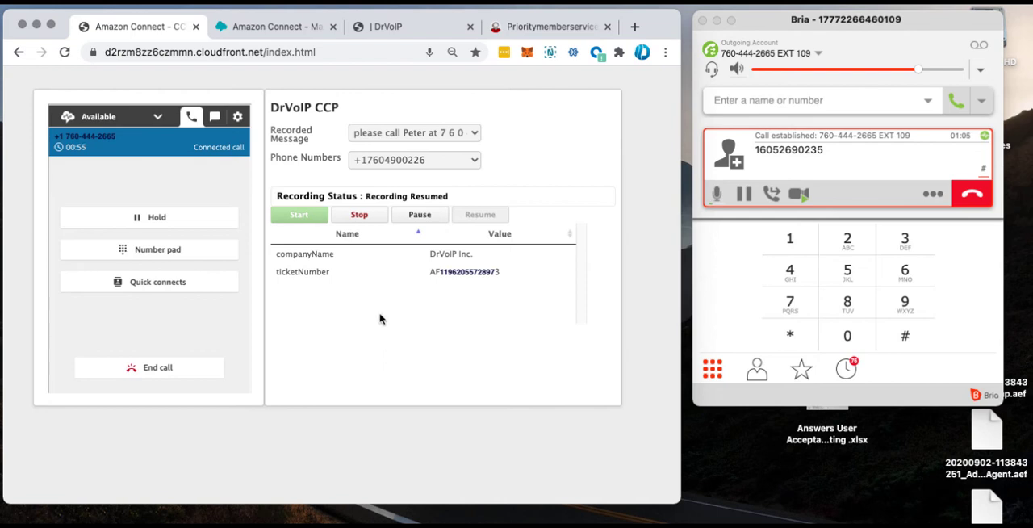
{"action": "mouse_move", "coordinate": [359, 348]}
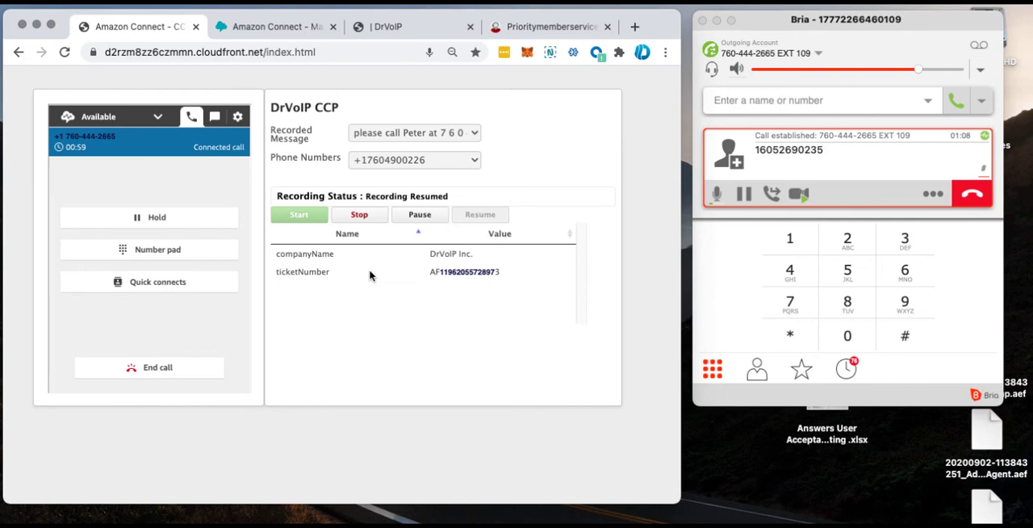
{"action": "left_click", "coordinate": [148, 248]}
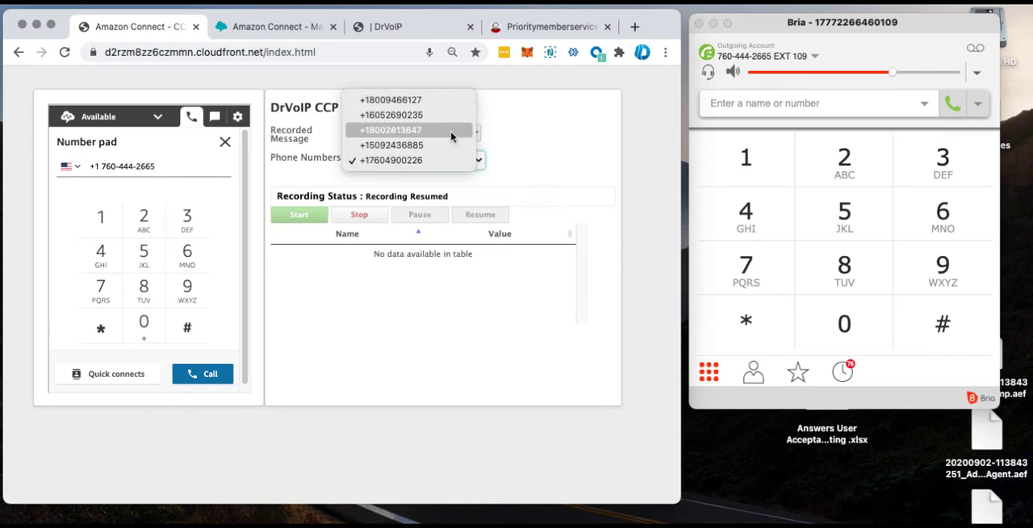
{"action": "mouse_move", "coordinate": [449, 132]}
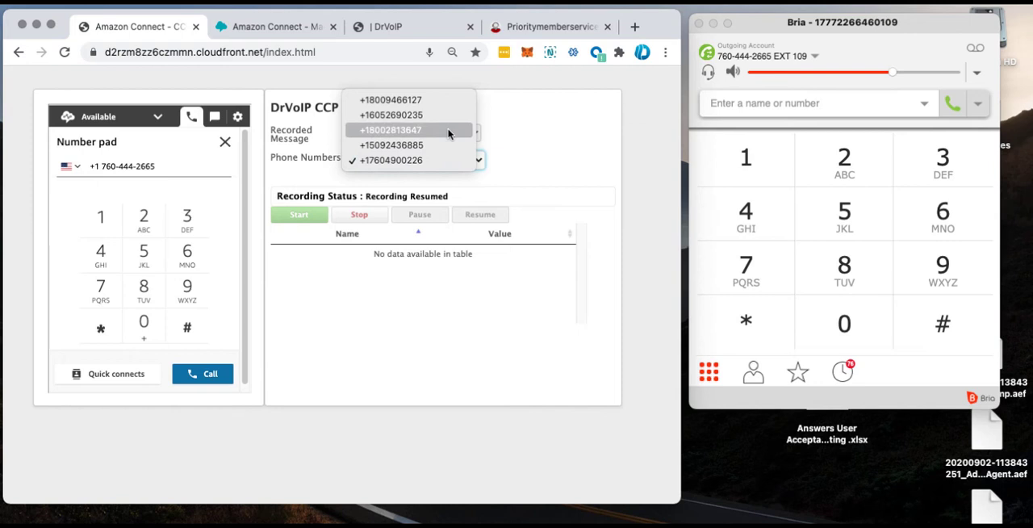
{"action": "left_click", "coordinate": [390, 130]}
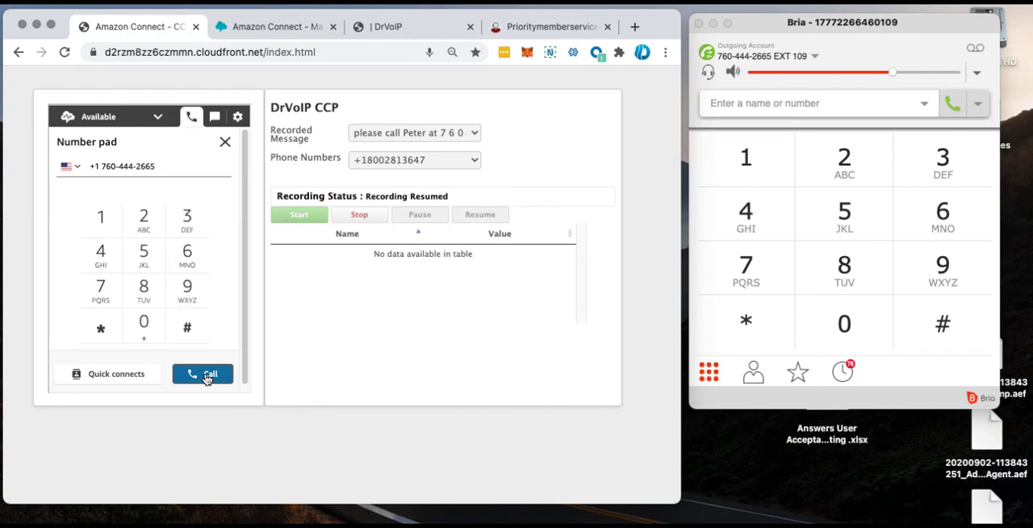
{"action": "left_click", "coordinate": [202, 373]}
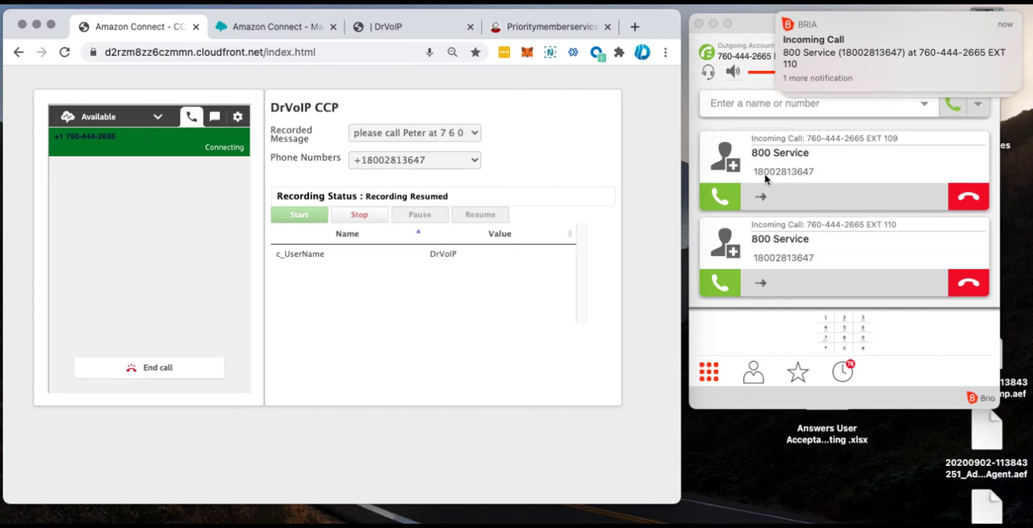
{"action": "mouse_move", "coordinate": [771, 182]}
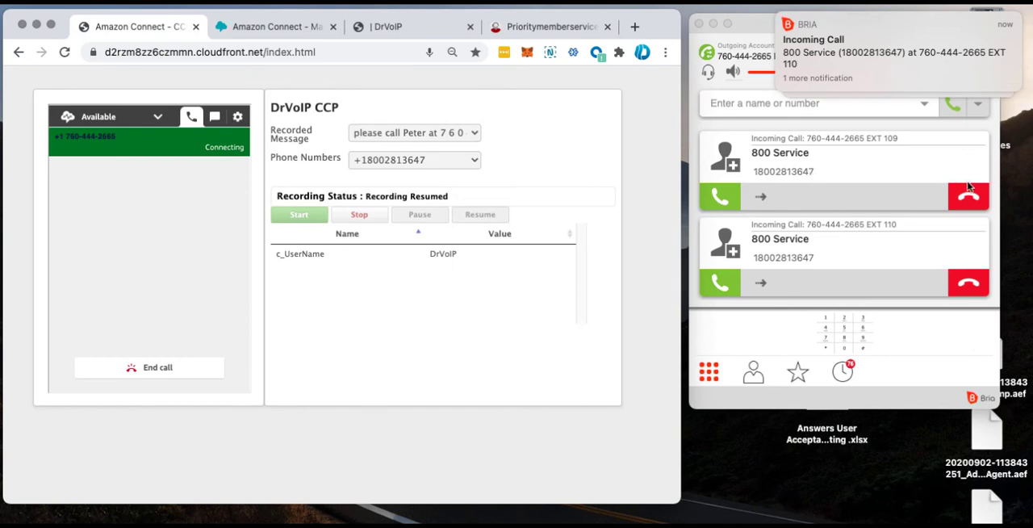
{"action": "mouse_move", "coordinate": [448, 383]}
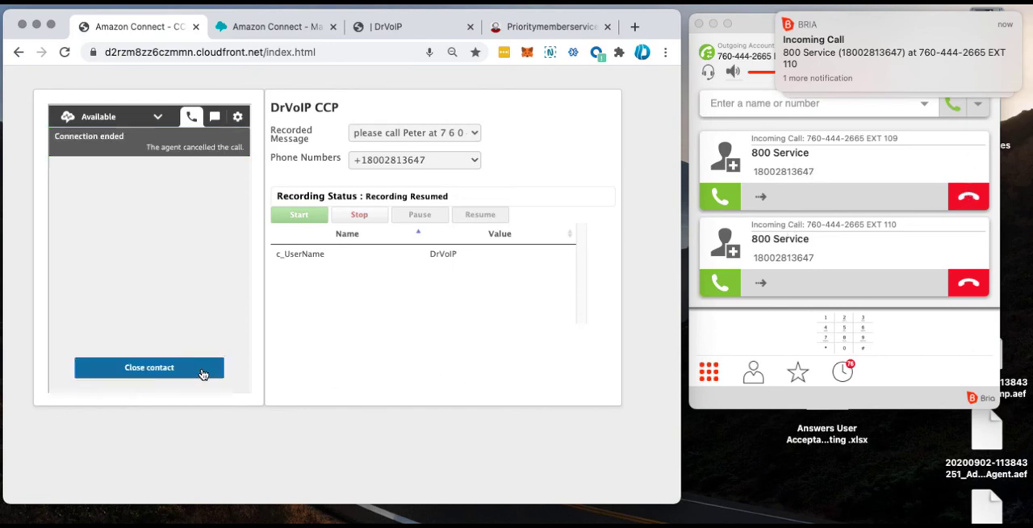
{"action": "left_click", "coordinate": [148, 367]}
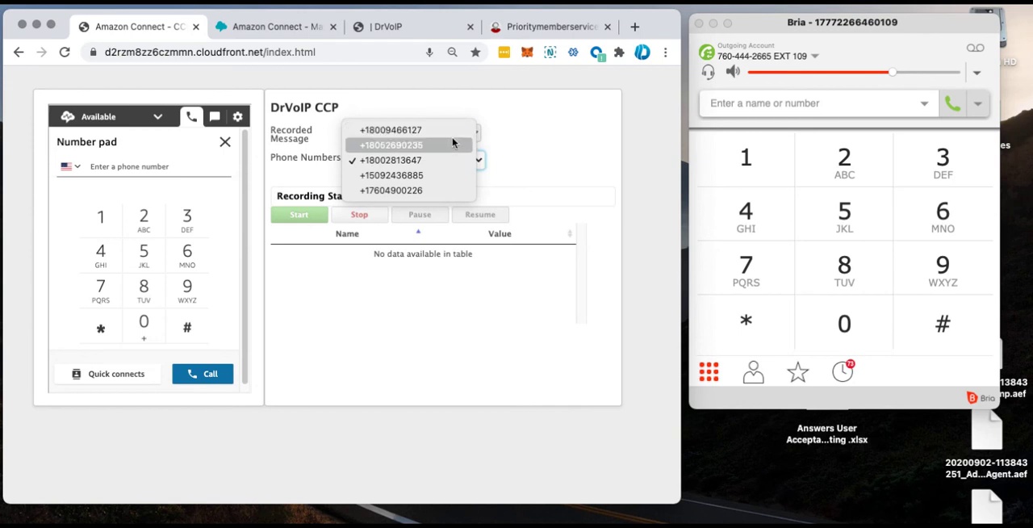
{"action": "left_click", "coordinate": [391, 144]}
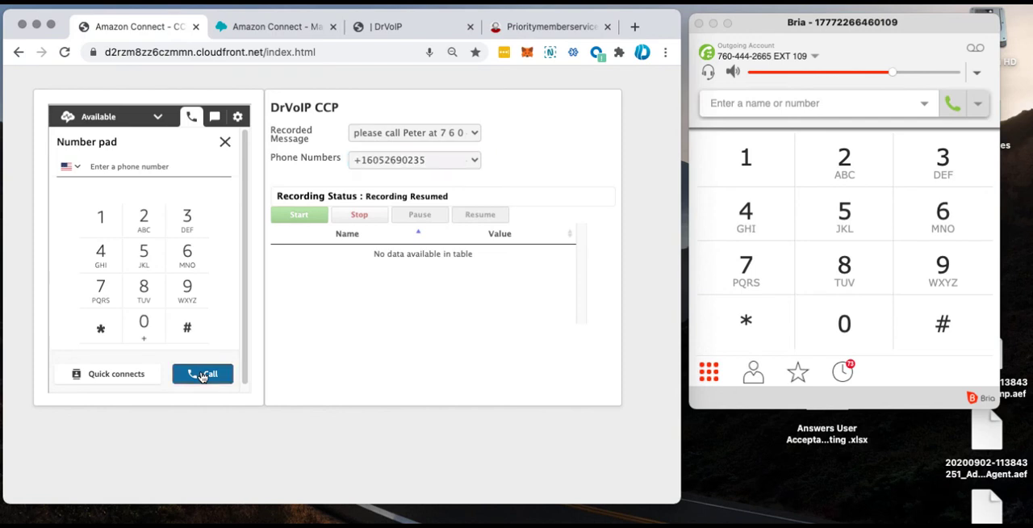
{"action": "left_click", "coordinate": [202, 373]}
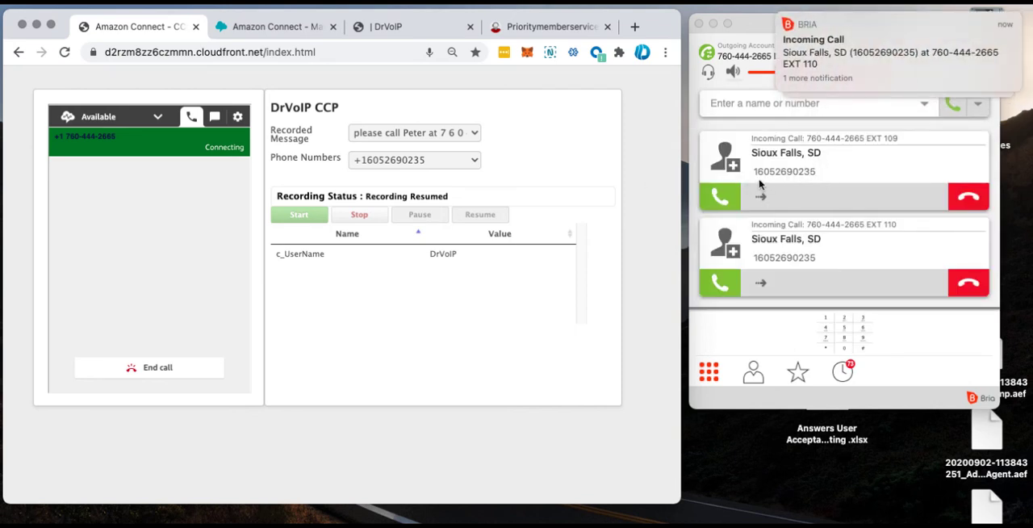
{"action": "mouse_move", "coordinate": [834, 162]}
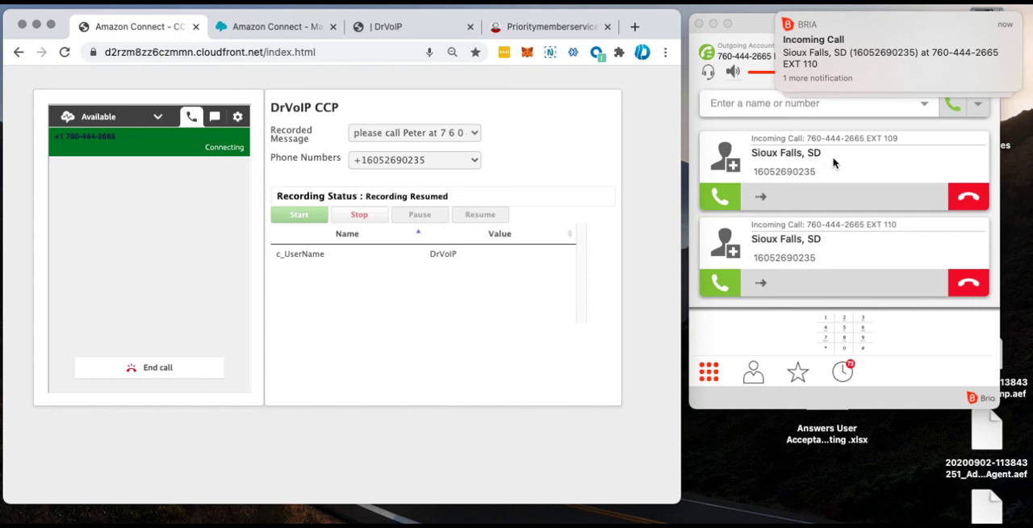
{"action": "mouse_move", "coordinate": [809, 153]}
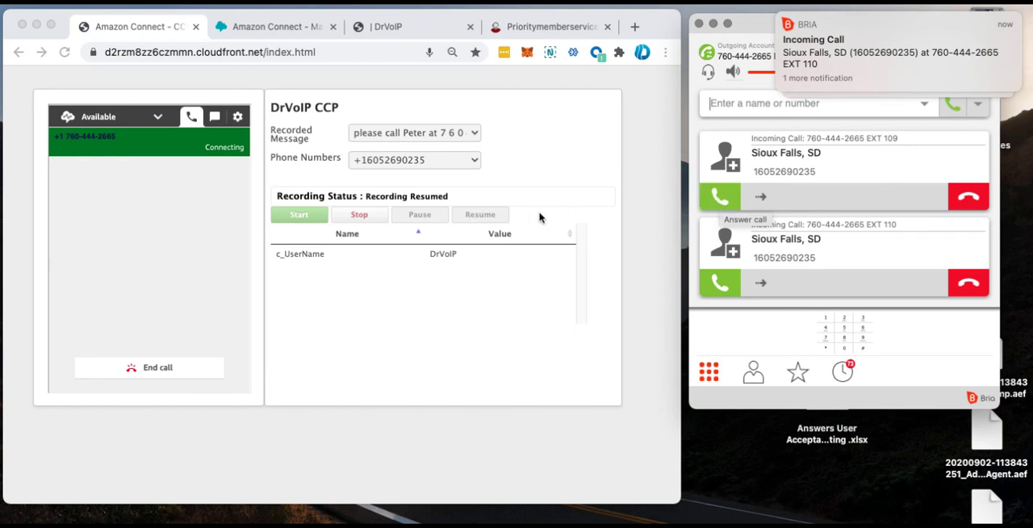
{"action": "left_click", "coordinate": [719, 196]}
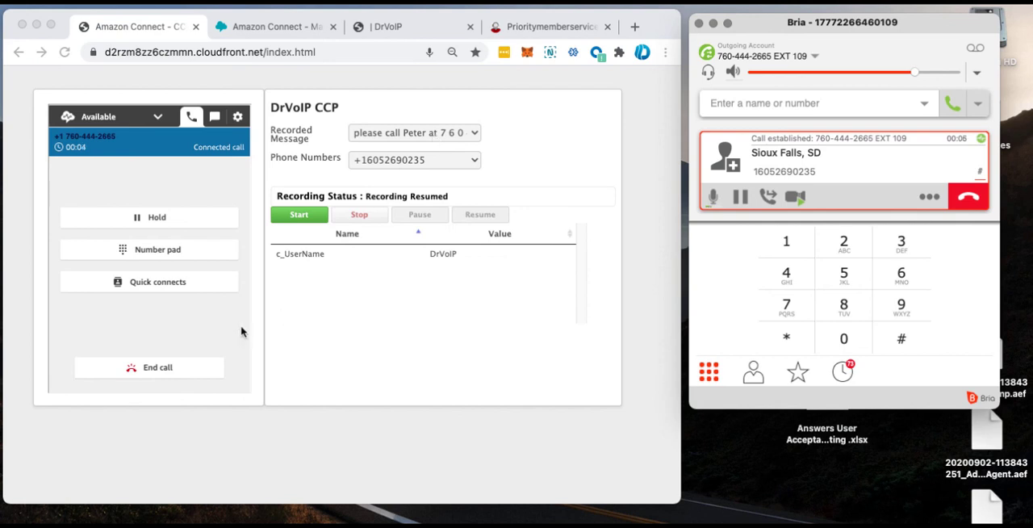
{"action": "mouse_move", "coordinate": [241, 334]}
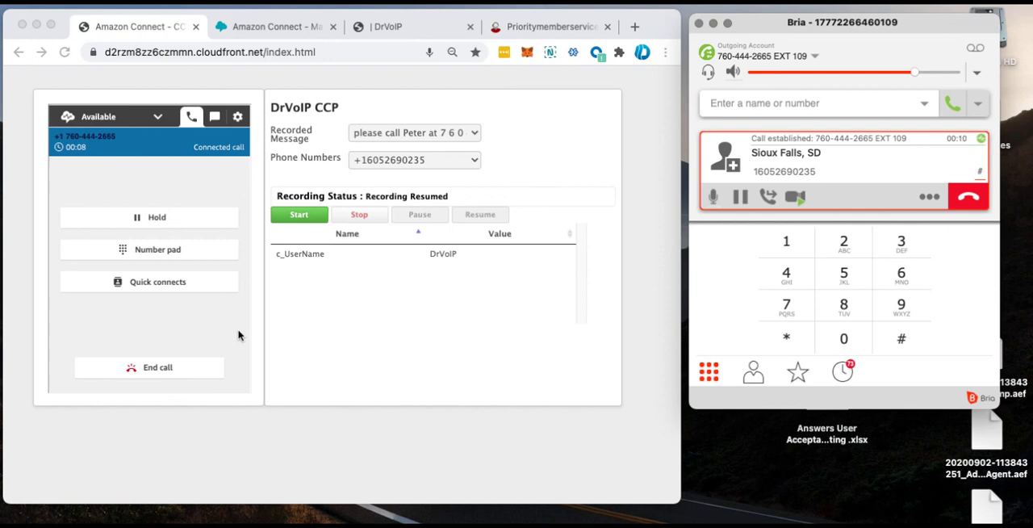
{"action": "mouse_move", "coordinate": [234, 327]}
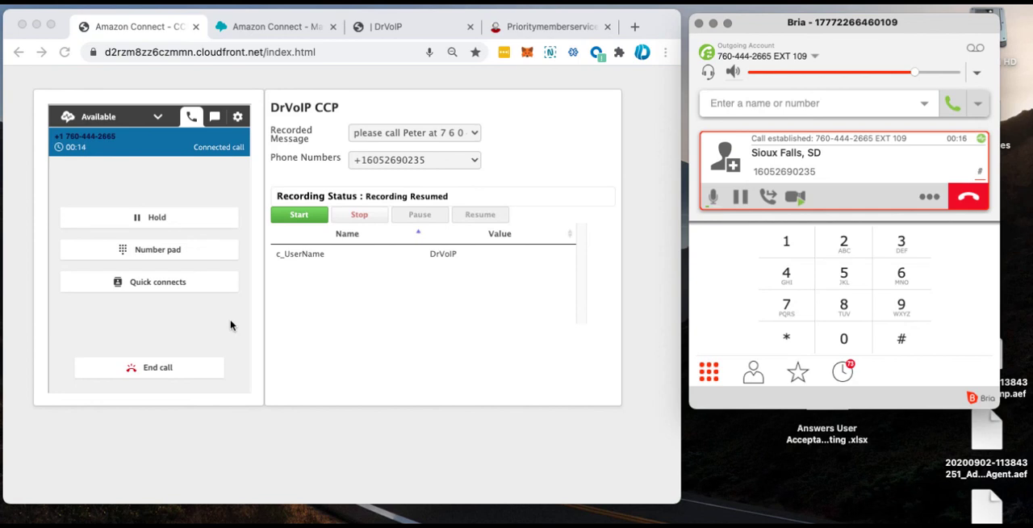
{"action": "mouse_move", "coordinate": [233, 313]}
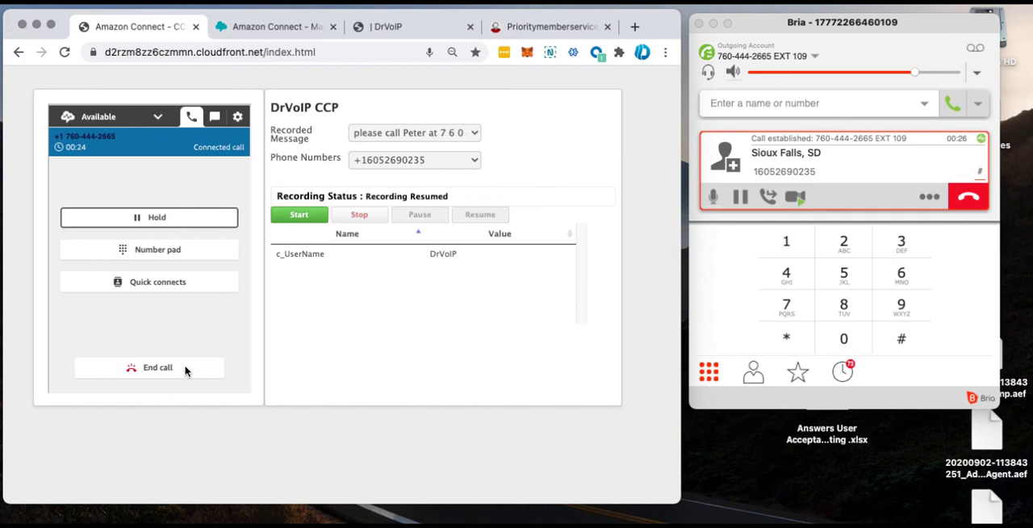
{"action": "mouse_move", "coordinate": [282, 343]}
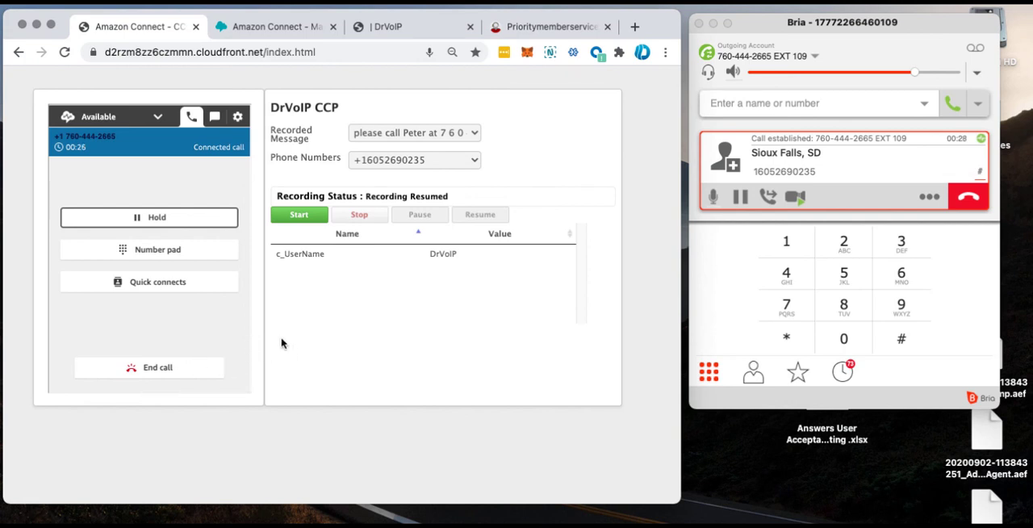
{"action": "left_click", "coordinate": [148, 367]}
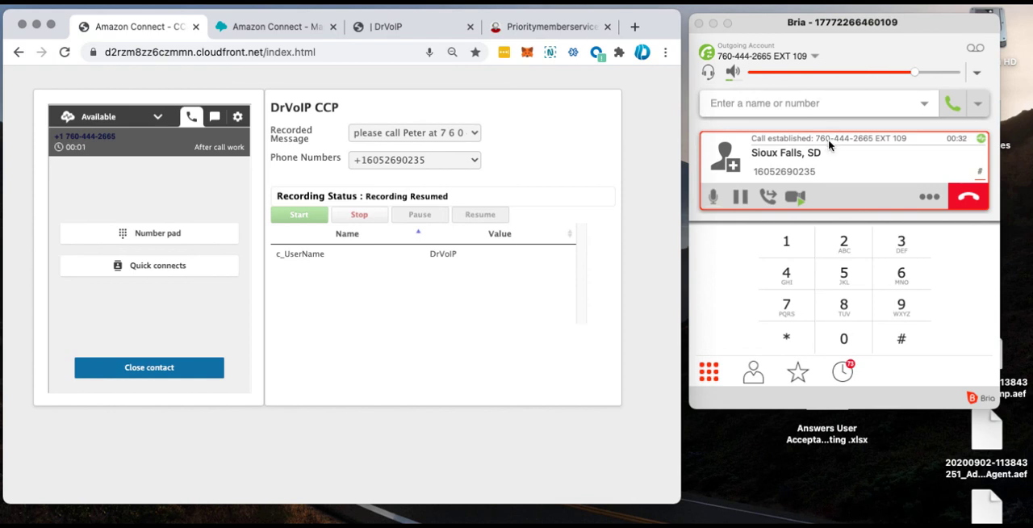
{"action": "mouse_move", "coordinate": [843, 172]}
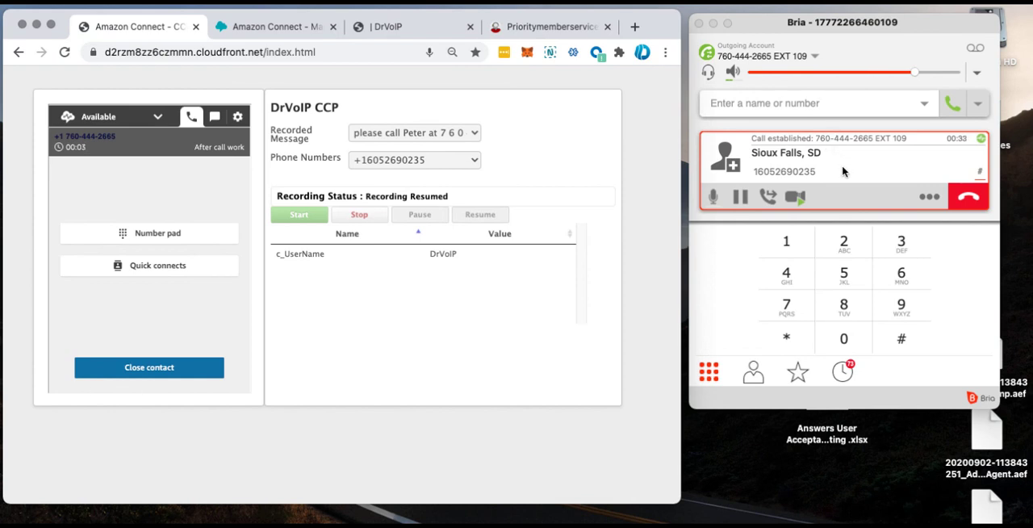
{"action": "left_click", "coordinate": [967, 196]}
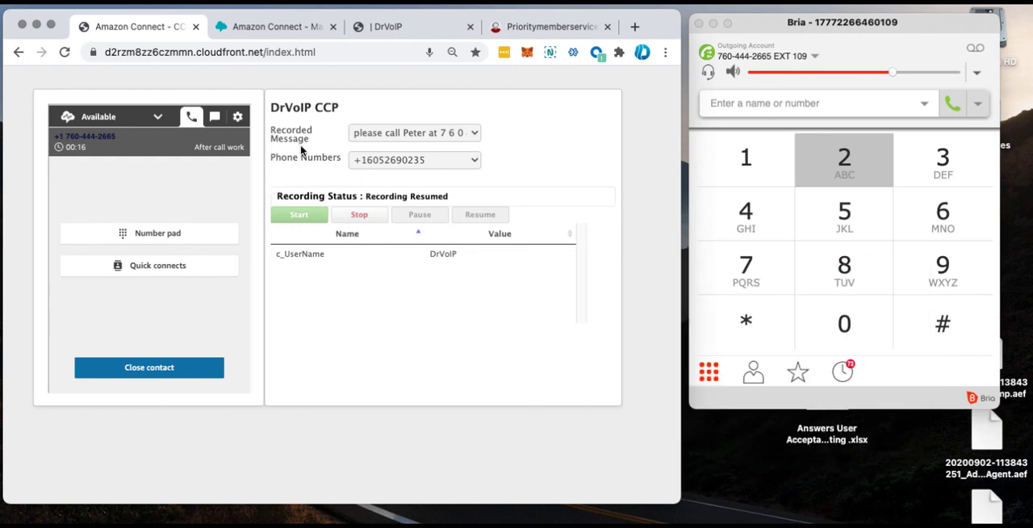
{"action": "mouse_move", "coordinate": [643, 104]}
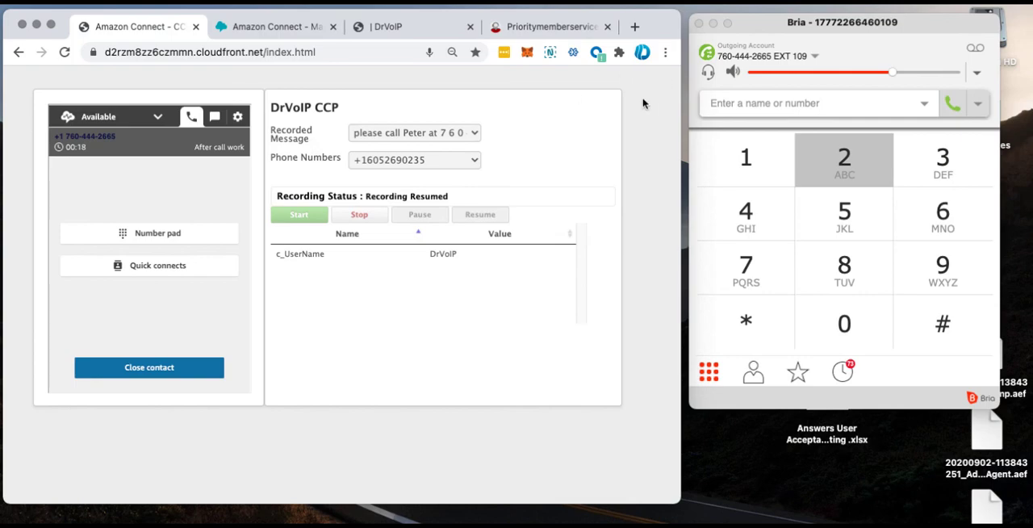